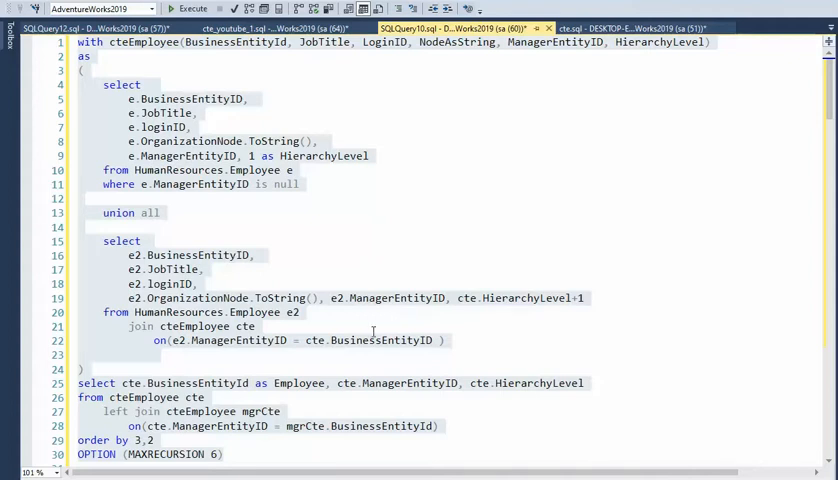
# Highlight only the anchor SELECT inside cteEmployee and run it, showing the CEO at HierarchyLevel 1.
pyautogui.doubleClick(194, 326)
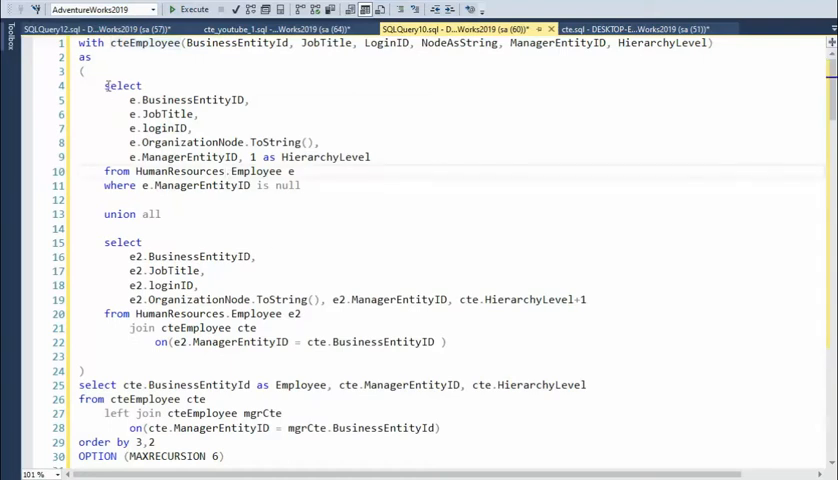
pyautogui.moveTo(104, 85); pyautogui.dragTo(311, 185)
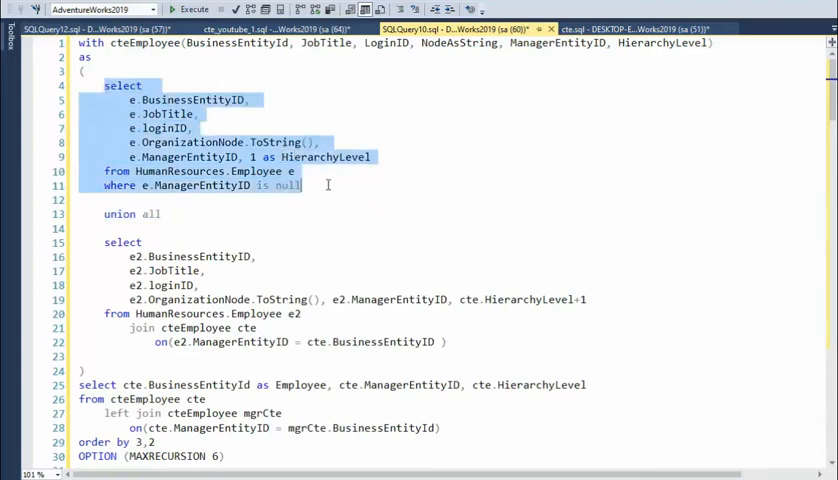
pyautogui.moveTo(329, 193)
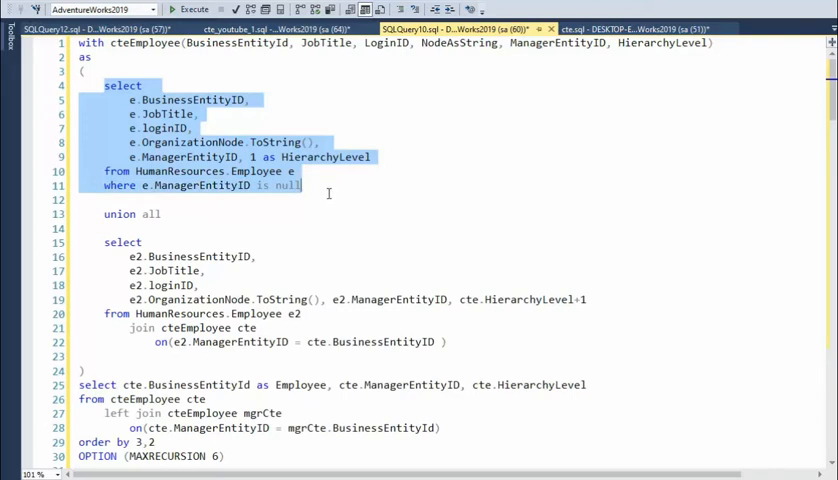
pyautogui.moveTo(291, 200)
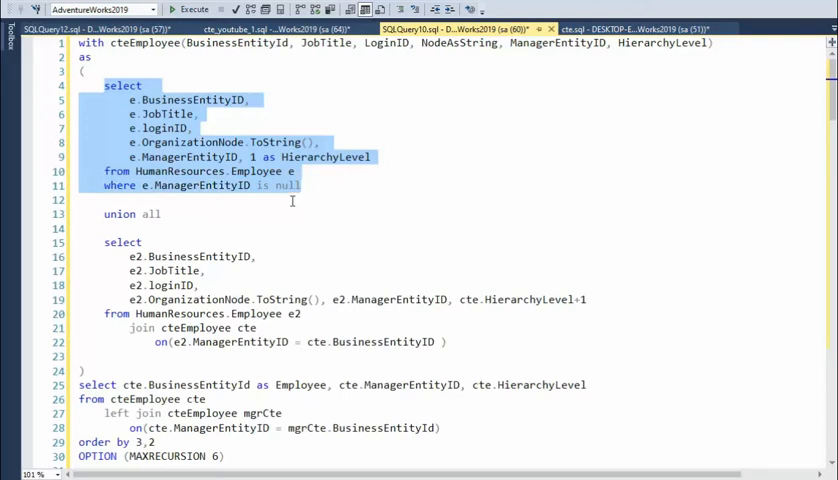
pyautogui.moveTo(303, 175)
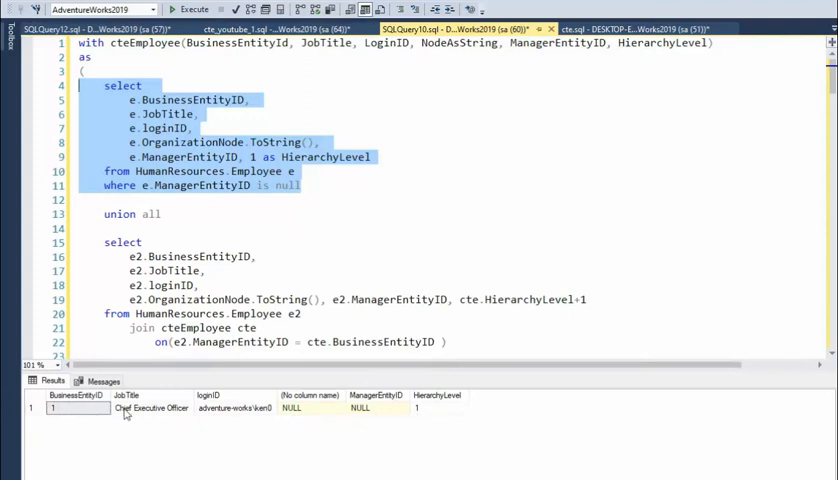
pyautogui.moveTo(441, 415)
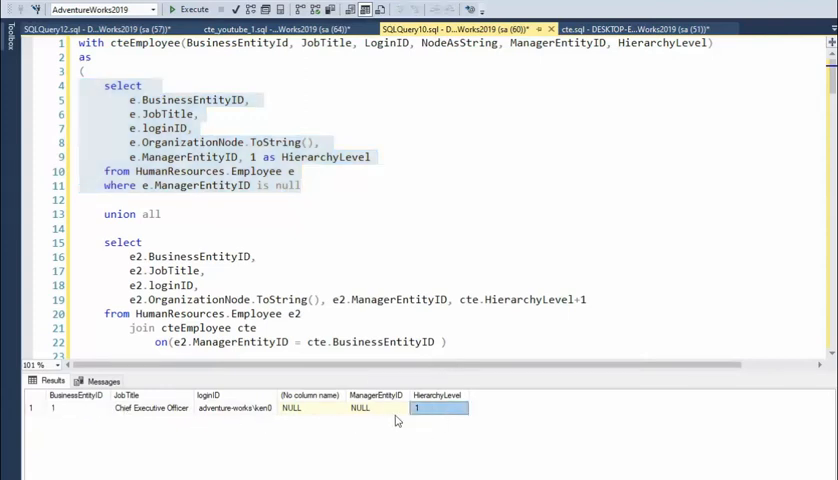
pyautogui.click(376, 408)
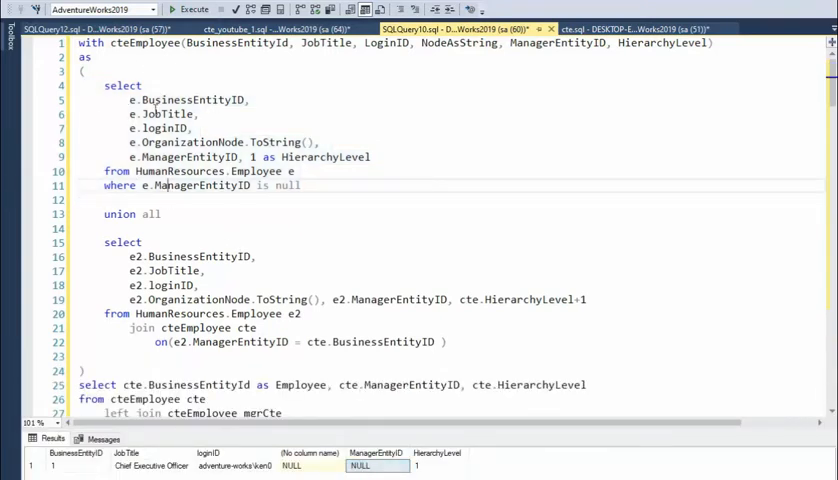
pyautogui.moveTo(148, 285)
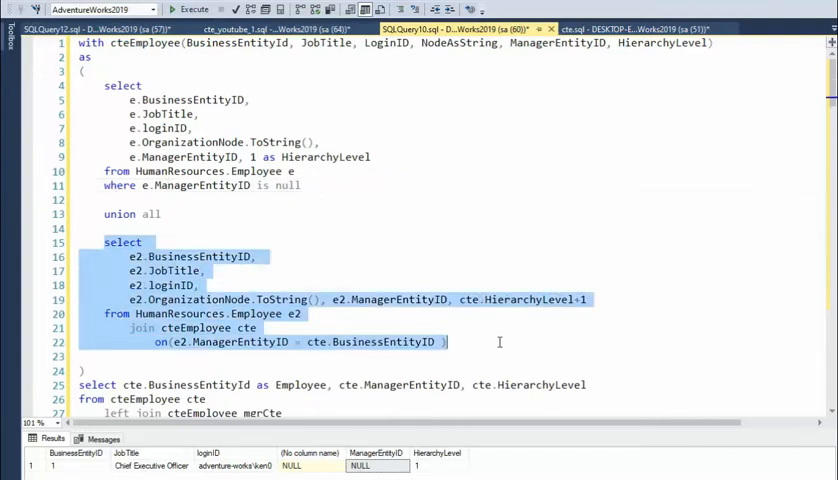
# Select the standalone level 1 query on lines 39–46 and run it, returning the CEO row.
pyautogui.scroll(-3)
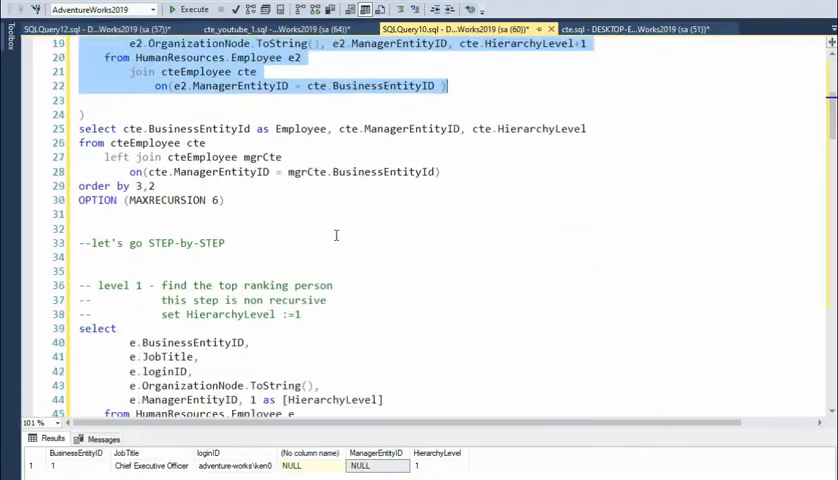
pyautogui.scroll(-3)
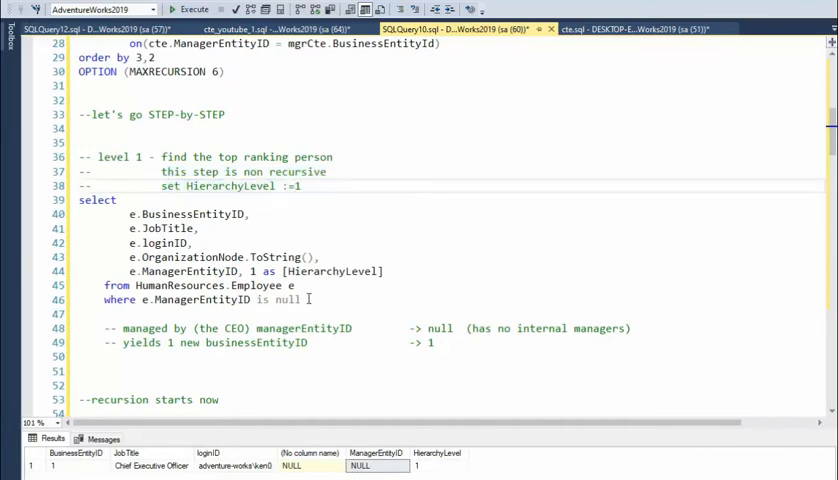
pyautogui.moveTo(79, 199); pyautogui.dragTo(302, 299)
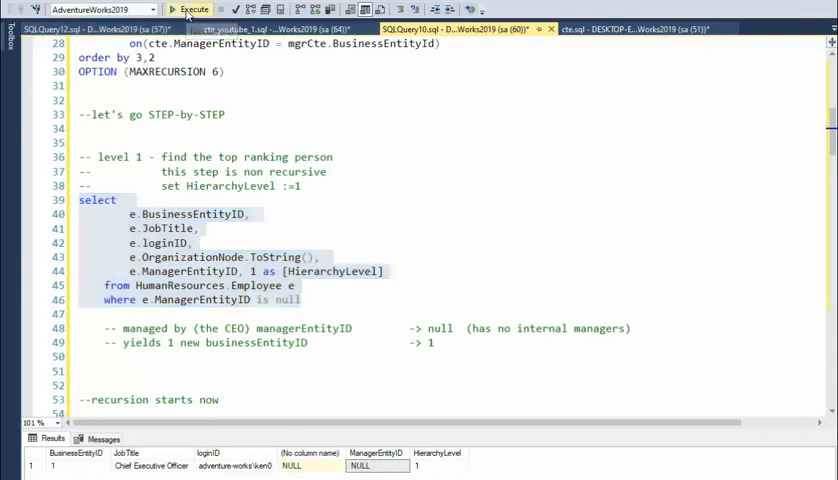
pyautogui.click(186, 9)
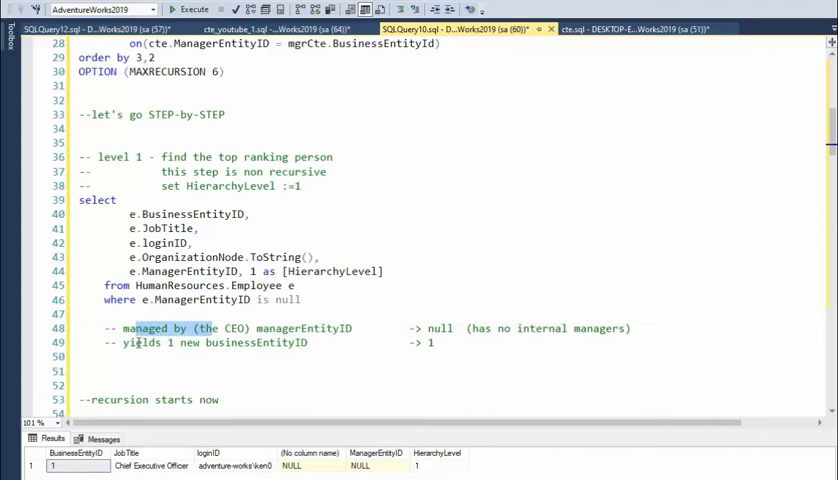
# Highlight the comments noting the CEO has no manager and yields one new businessEntityID.
pyautogui.doubleClick(429, 342)
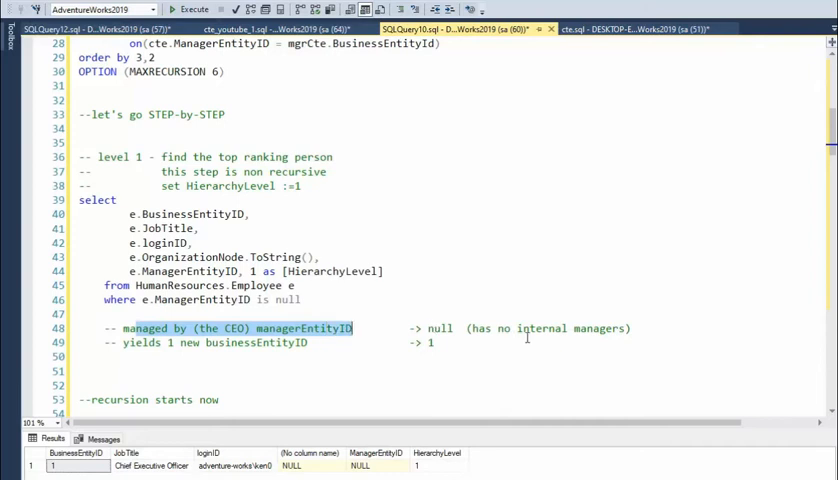
pyautogui.moveTo(350, 337)
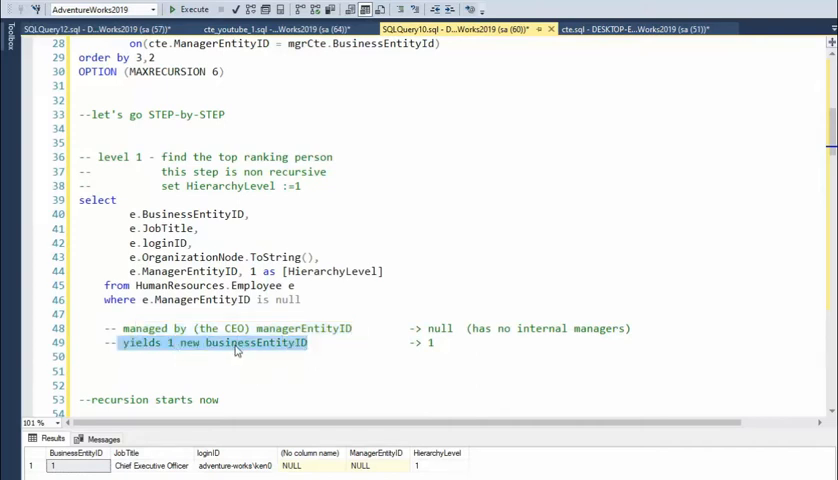
pyautogui.click(170, 342)
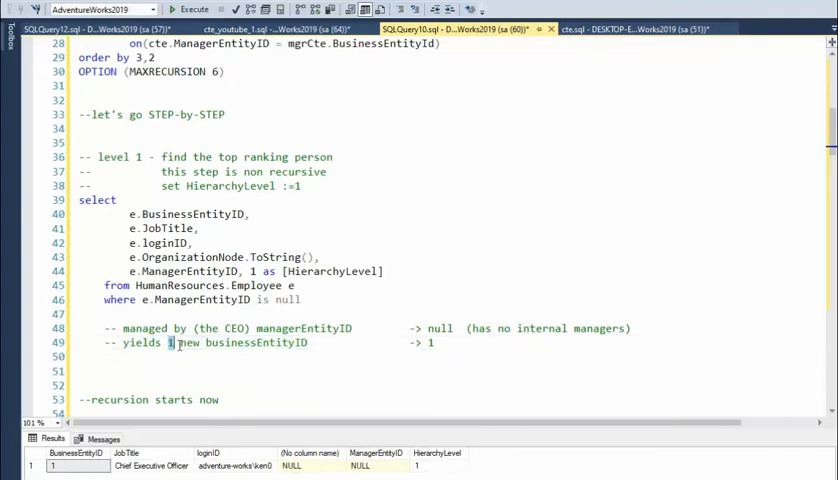
pyautogui.moveTo(237, 343)
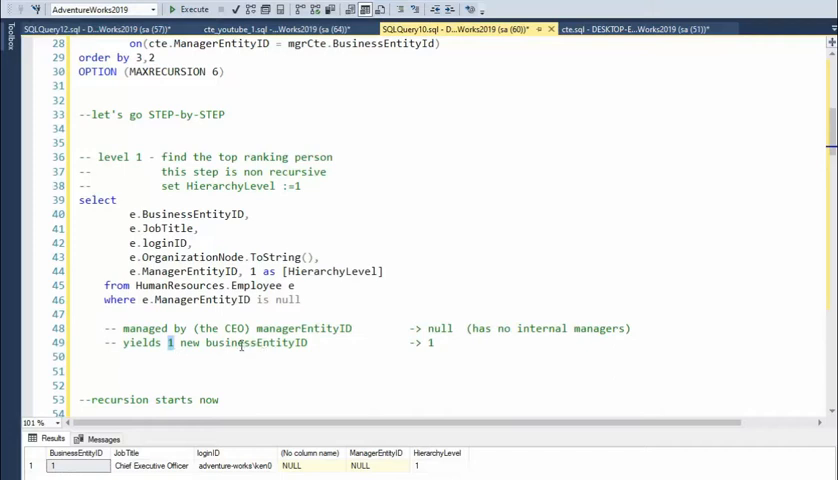
pyautogui.doubleClick(255, 342)
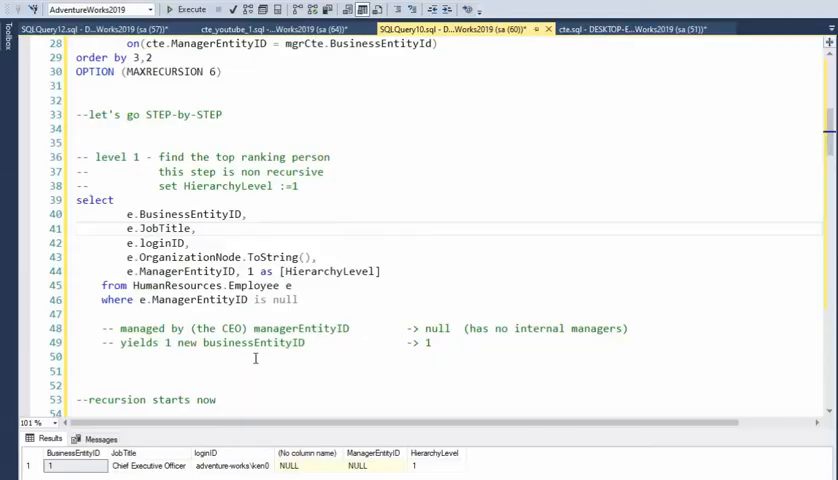
pyautogui.doubleClick(178, 342)
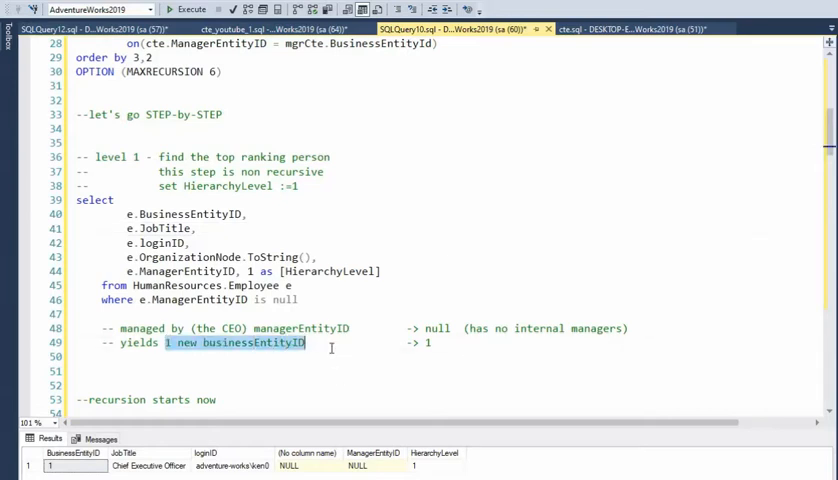
# Enter 1 after ManagerEntityID= on line 67 and select the level 2 query.
pyautogui.scroll(-3)
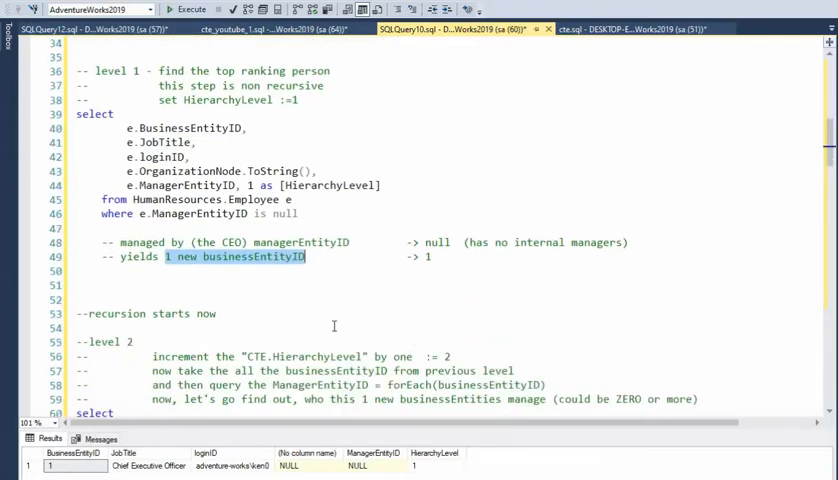
pyautogui.scroll(-3)
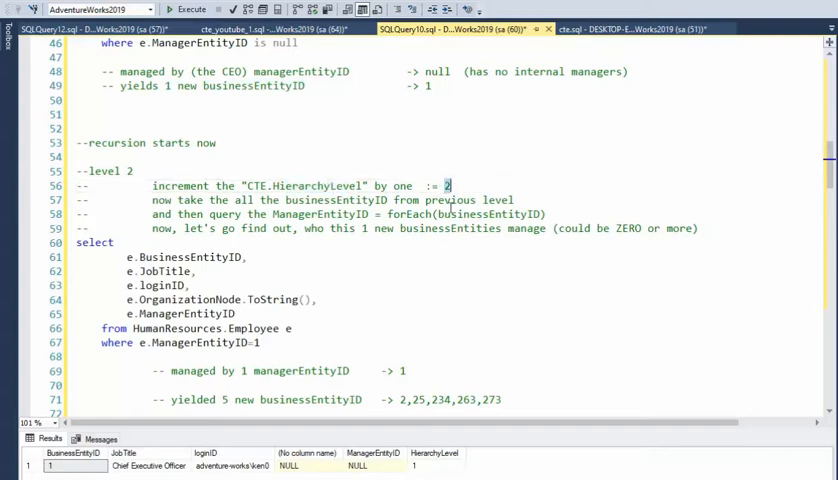
pyautogui.moveTo(152, 199); pyautogui.dragTo(247, 199)
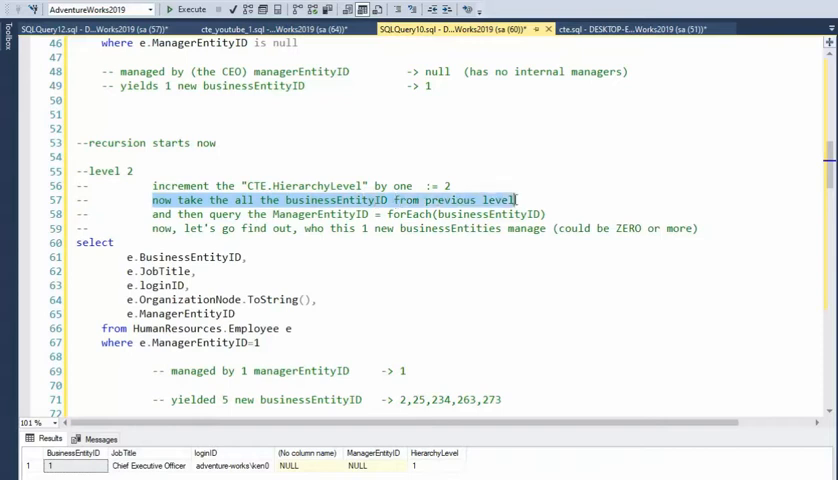
pyautogui.moveTo(381, 128)
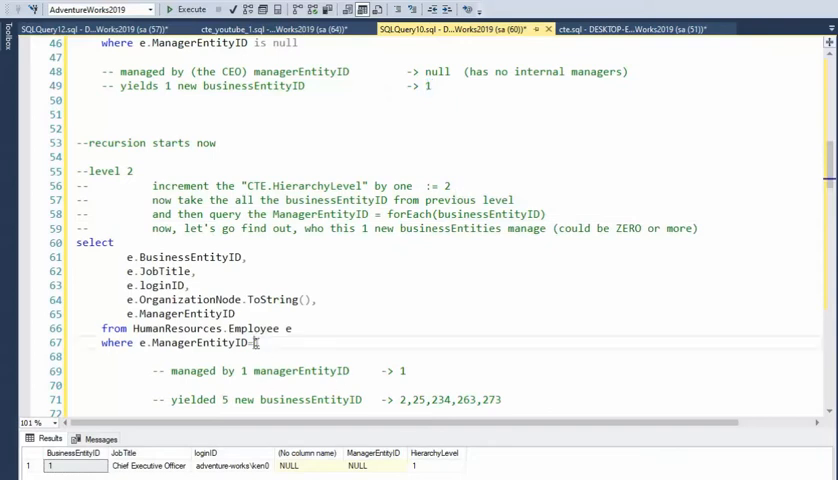
pyautogui.write('1')
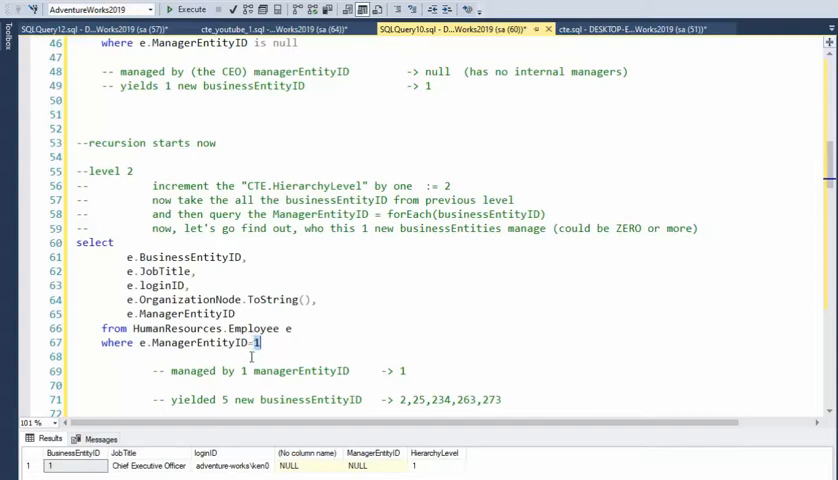
pyautogui.click(262, 342)
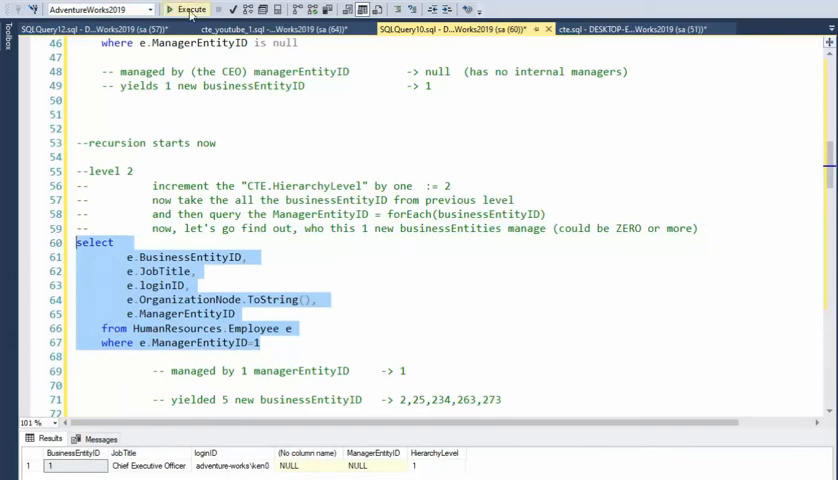
# Run the level 2 query, returning employees 2, 25, 234, 263 and 273.
pyautogui.click(188, 9)
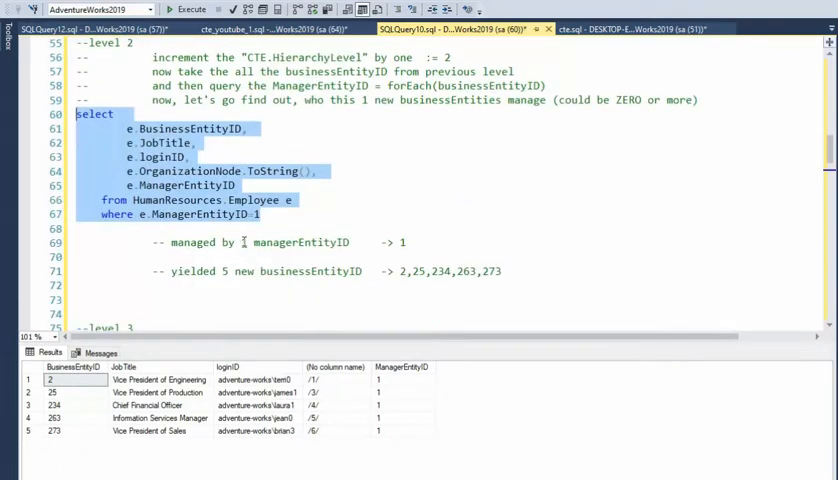
pyautogui.click(245, 242)
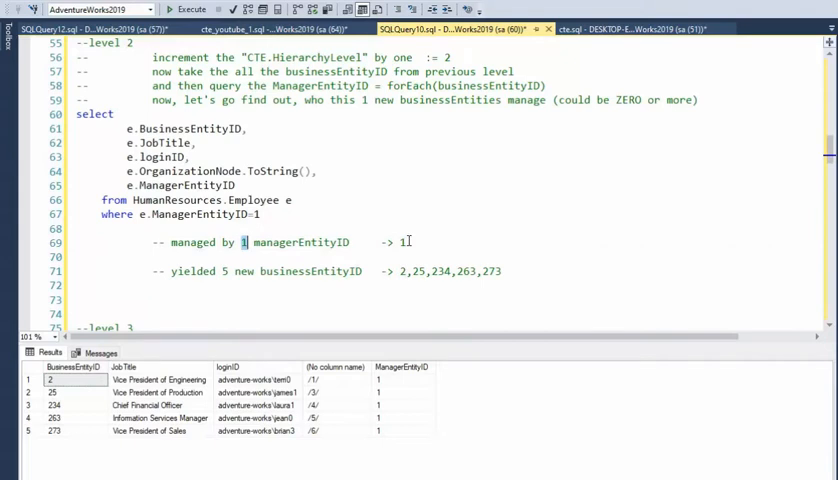
pyautogui.doubleClick(227, 271)
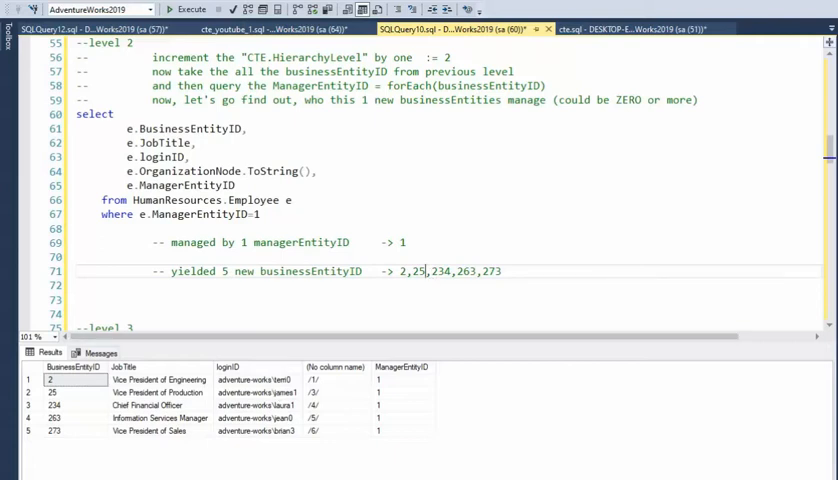
pyautogui.scroll(-3)
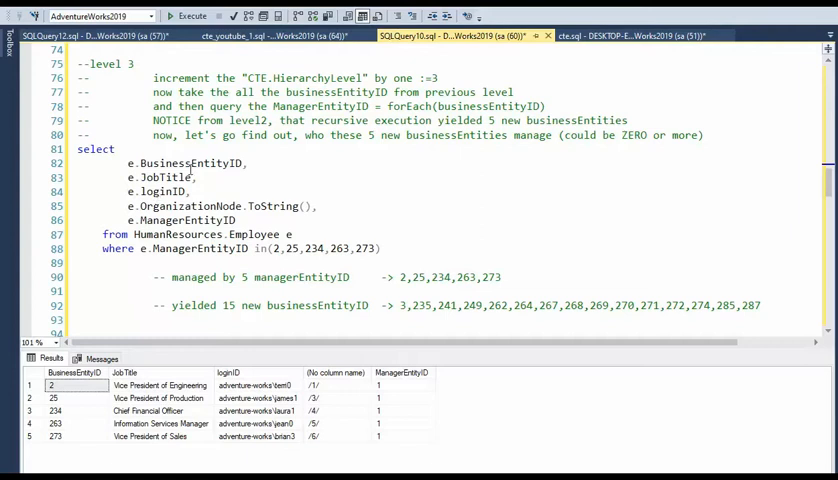
pyautogui.moveTo(333, 234)
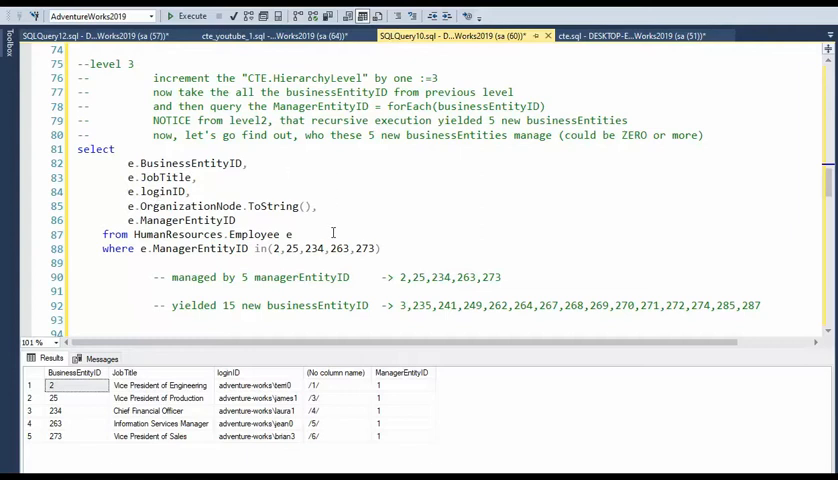
pyautogui.moveTo(273, 248); pyautogui.dragTo(373, 248)
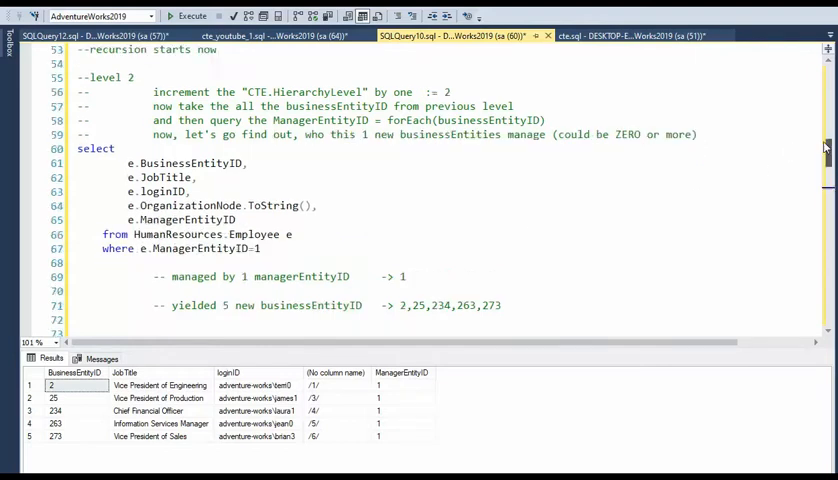
pyautogui.scroll(3)
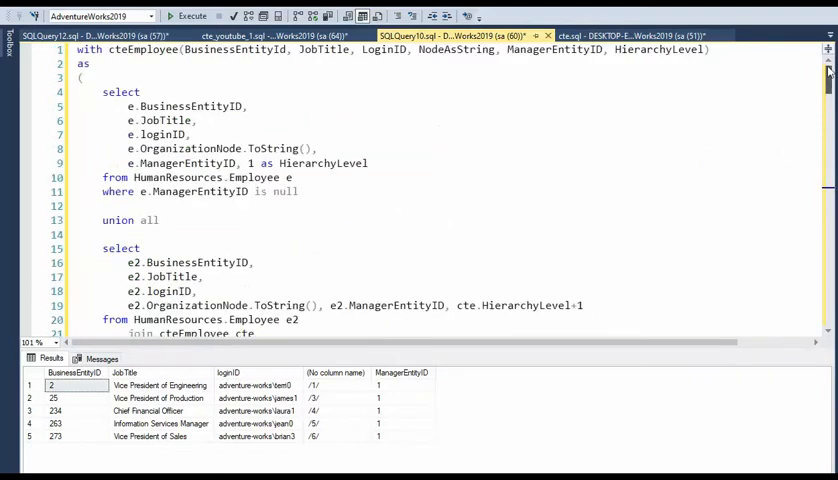
pyautogui.scroll(-3)
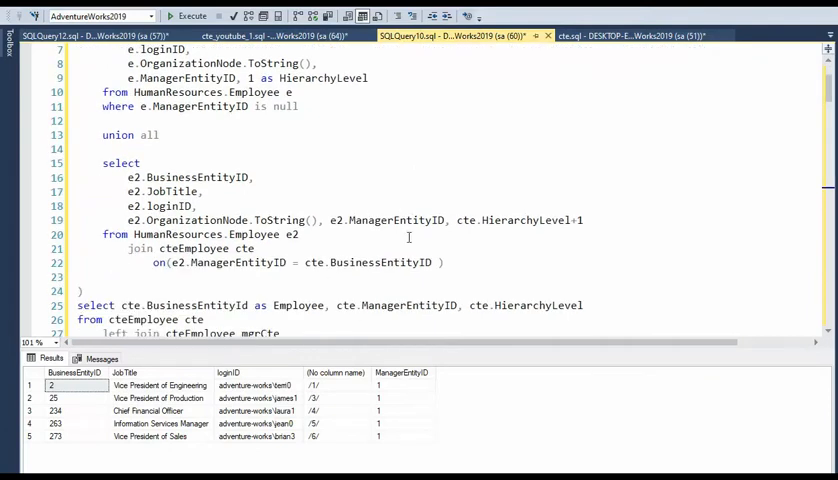
pyautogui.doubleClick(196, 248)
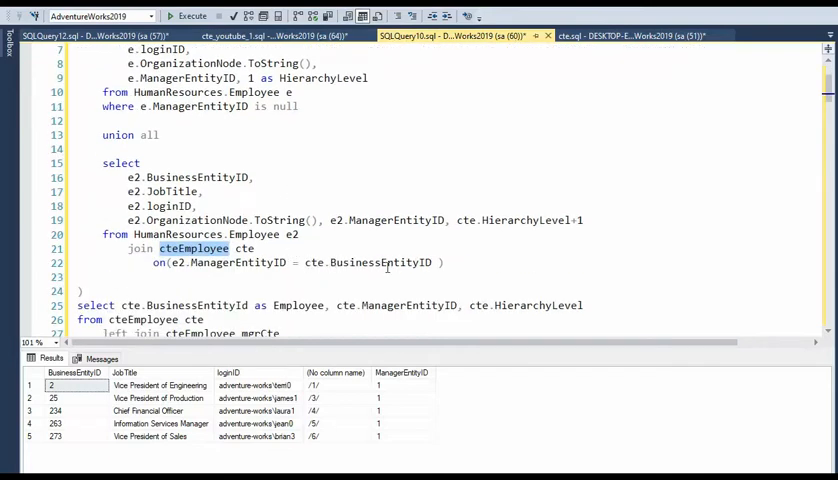
pyautogui.moveTo(212, 262)
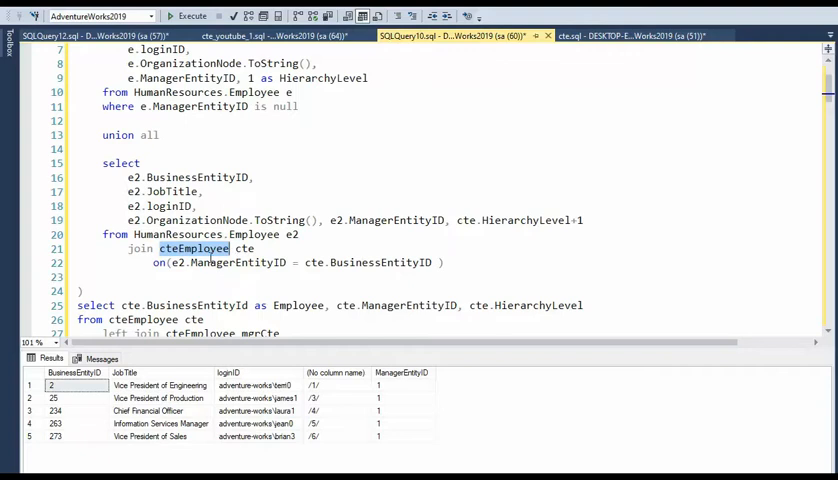
pyautogui.moveTo(195, 262)
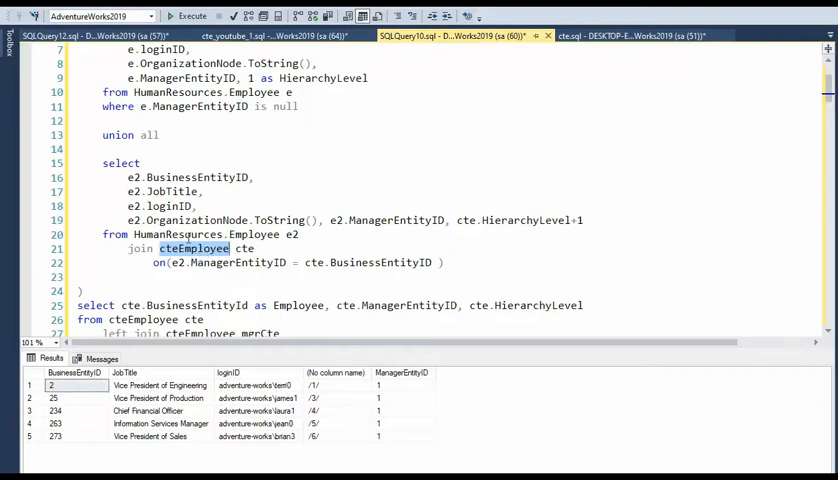
pyautogui.moveTo(127, 234)
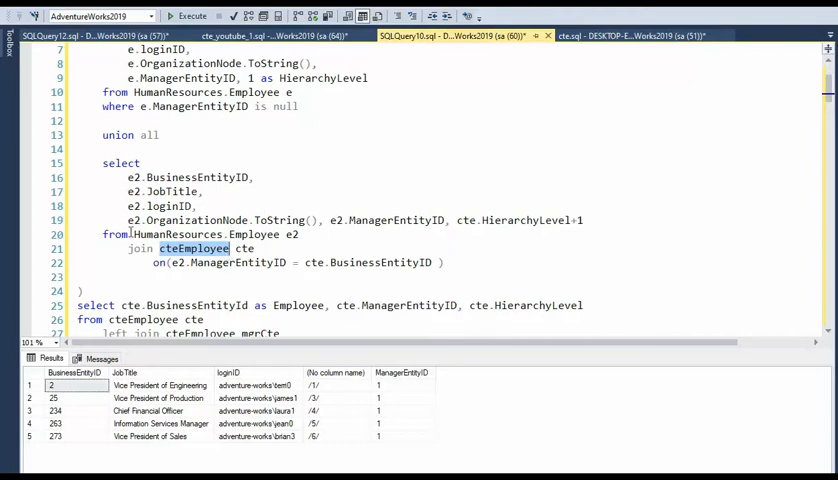
pyautogui.moveTo(246, 191)
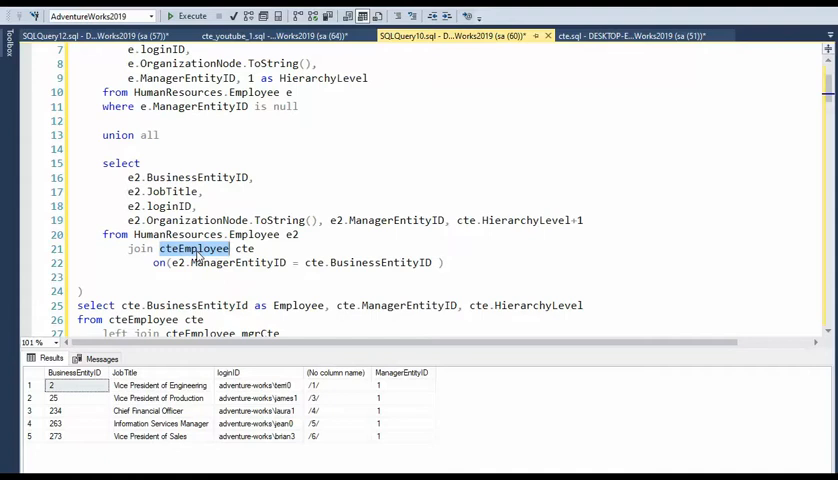
# Mark the five businessEntityIDs yielded by level 2 in the level 2 note.
pyautogui.scroll(-3)
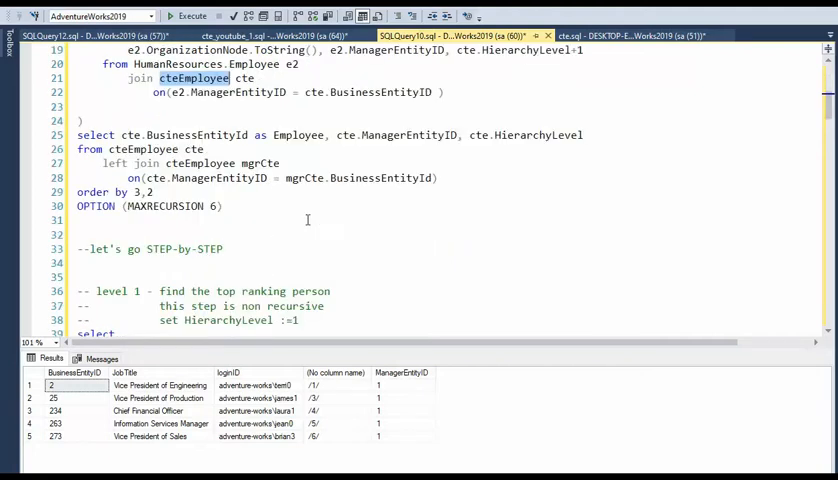
pyautogui.scroll(-3)
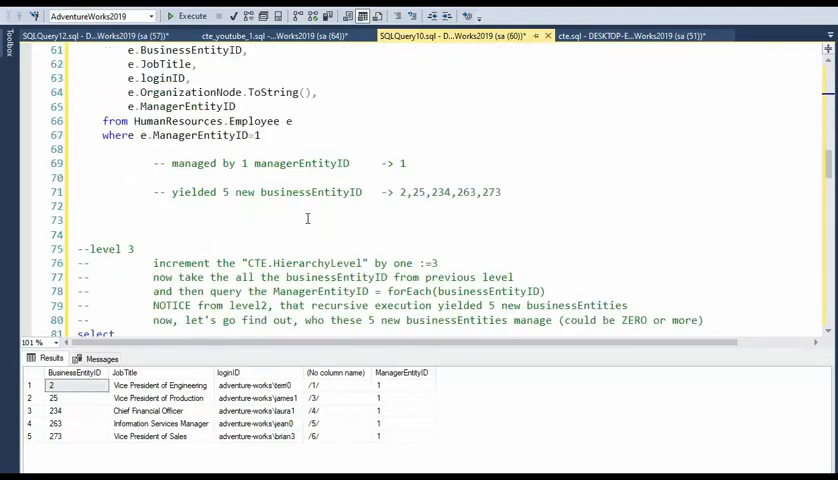
pyautogui.scroll(-3)
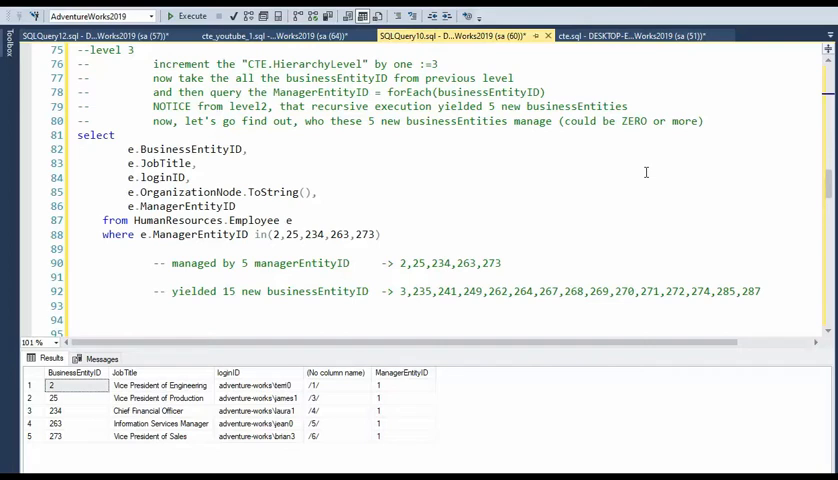
pyautogui.moveTo(601, 156)
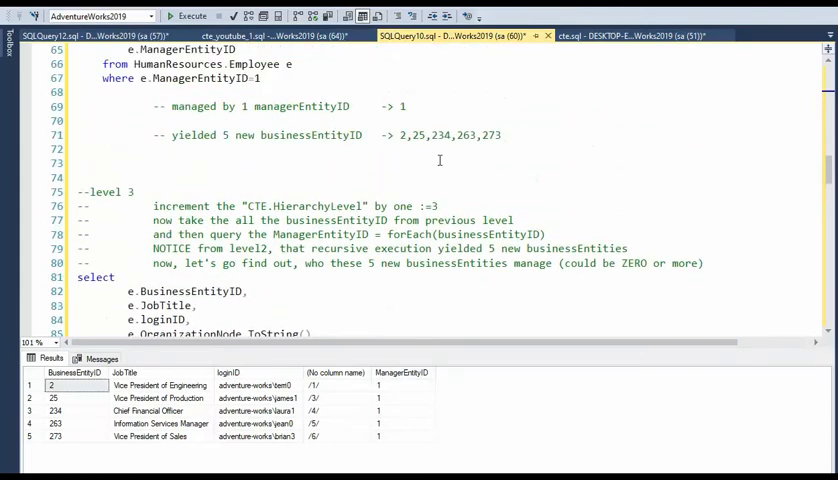
pyautogui.moveTo(398, 135); pyautogui.dragTo(504, 135)
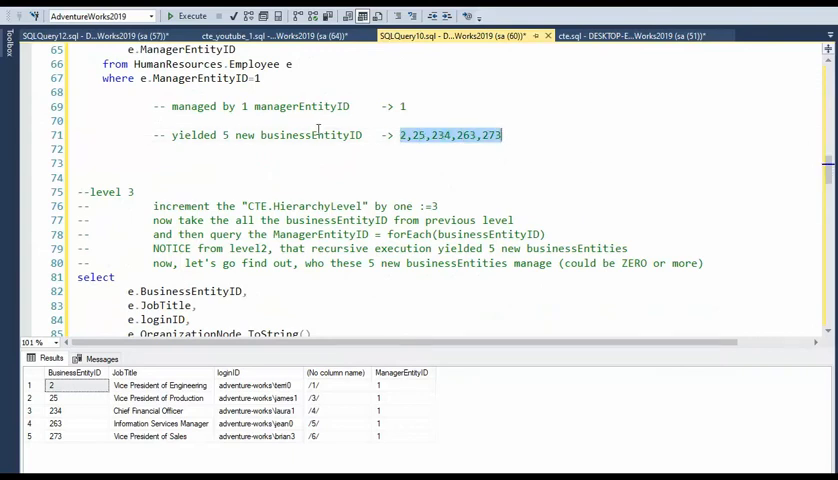
pyautogui.doubleClick(310, 135)
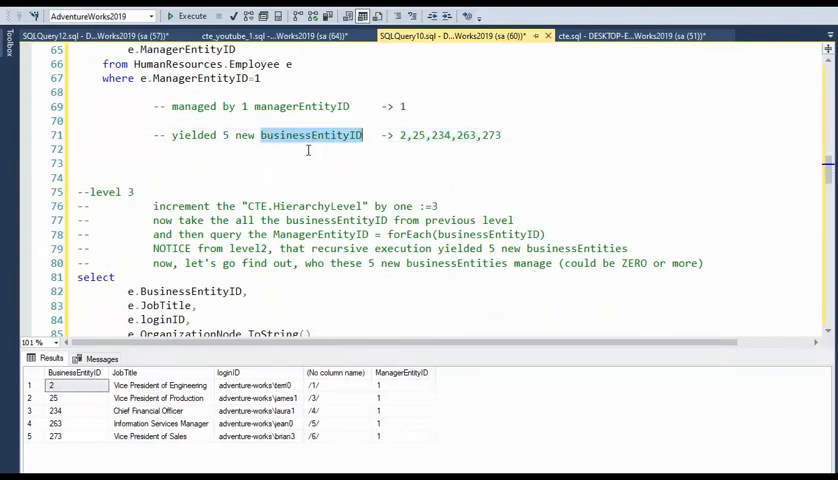
# Mark the manager IDs in the level 3 note and run the query, returning 15 rows.
pyautogui.scroll(-3)
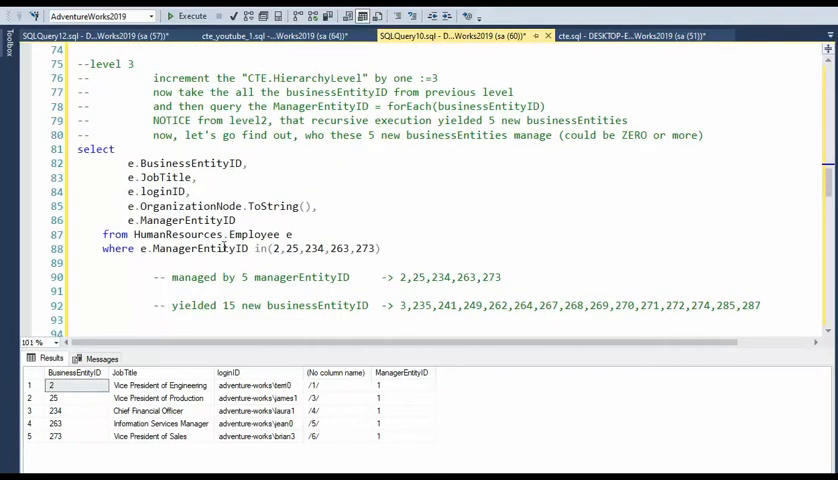
pyautogui.doubleClick(200, 249)
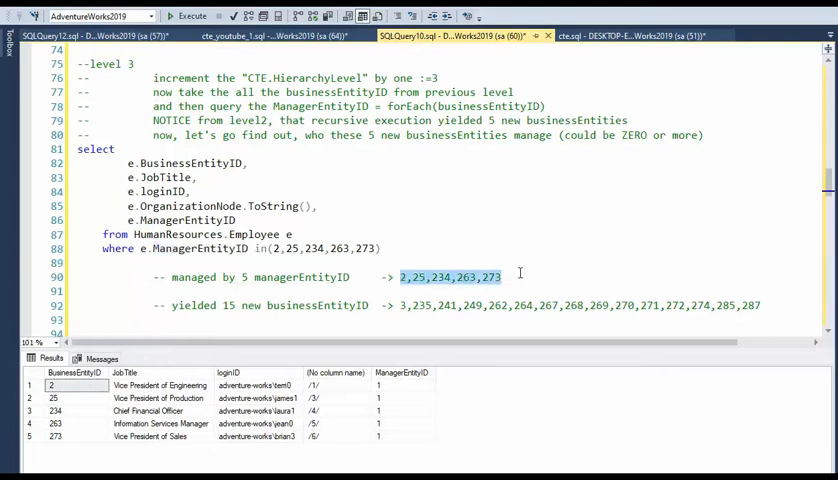
pyautogui.moveTo(290, 310)
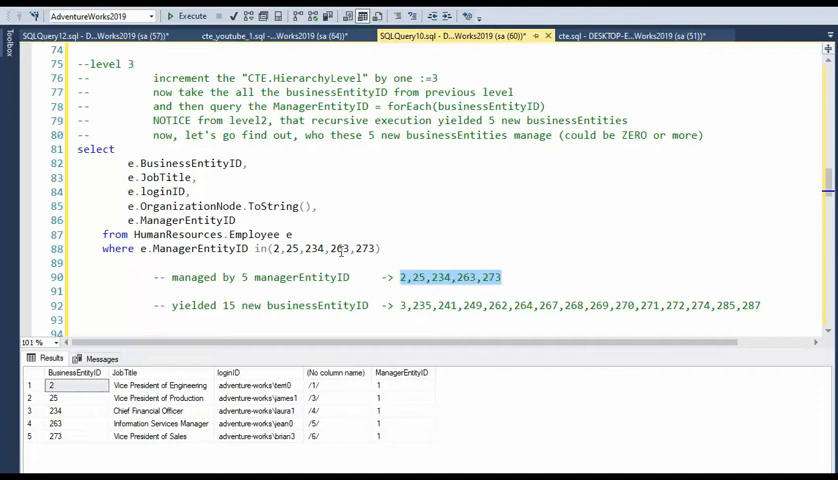
pyautogui.moveTo(228, 311)
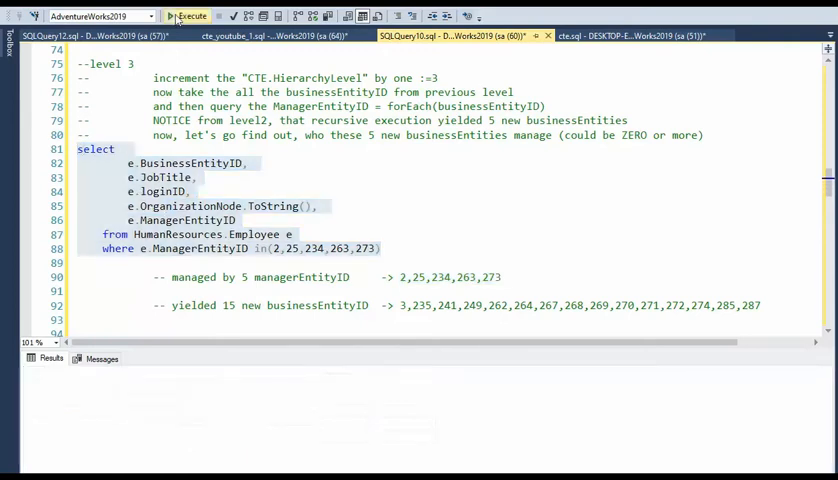
pyautogui.click(189, 16)
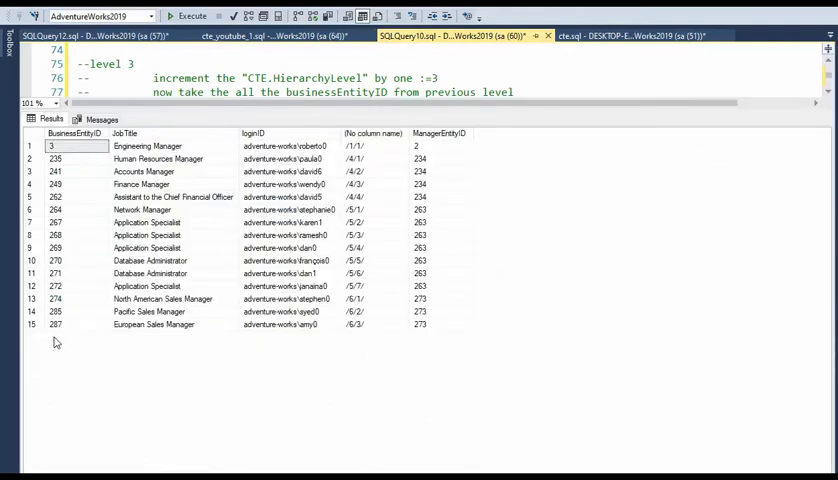
pyautogui.moveTo(71, 328)
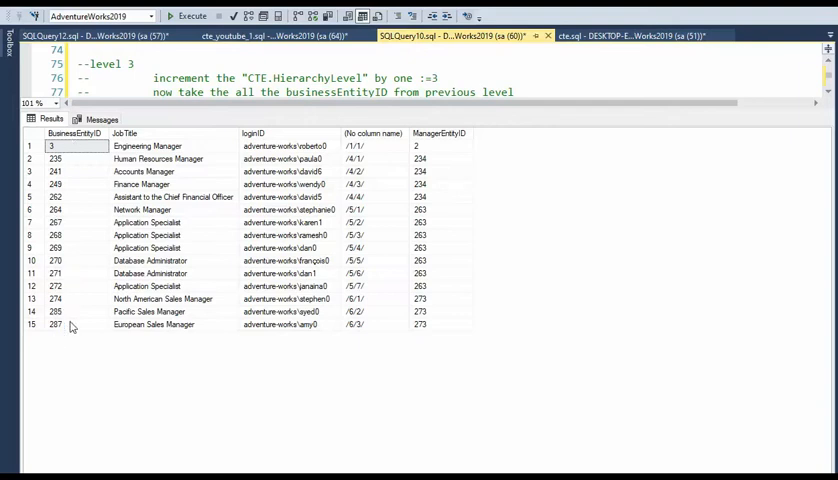
pyautogui.moveTo(442, 336)
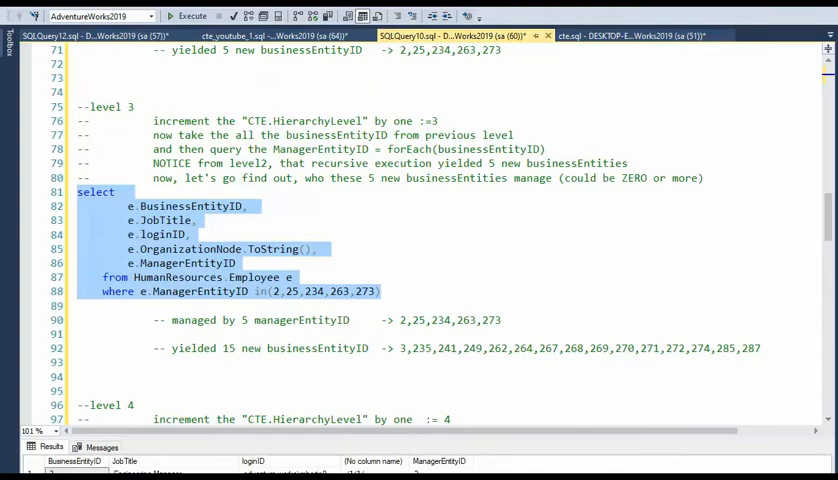
pyautogui.scroll(-3)
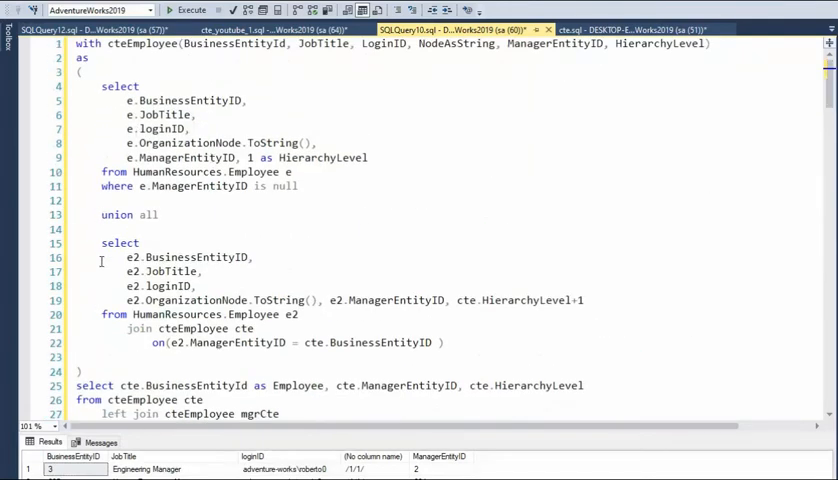
pyautogui.moveTo(101, 243); pyautogui.dragTo(444, 343)
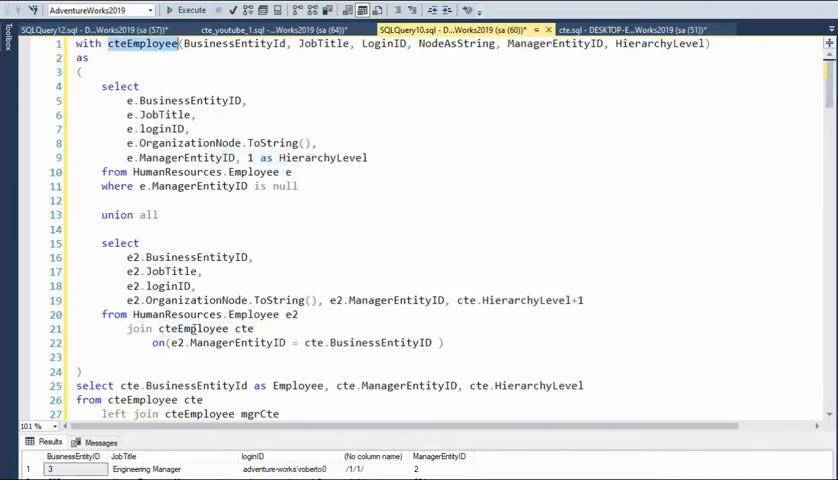
pyautogui.doubleClick(253, 314)
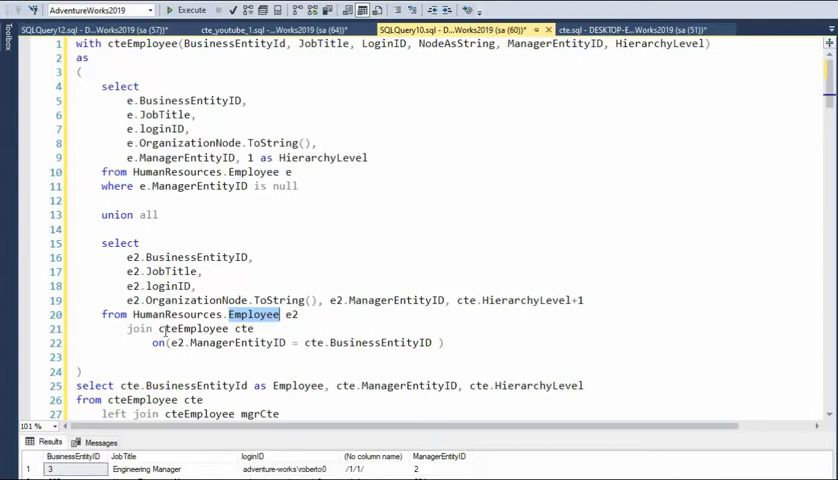
pyautogui.doubleClick(197, 328)
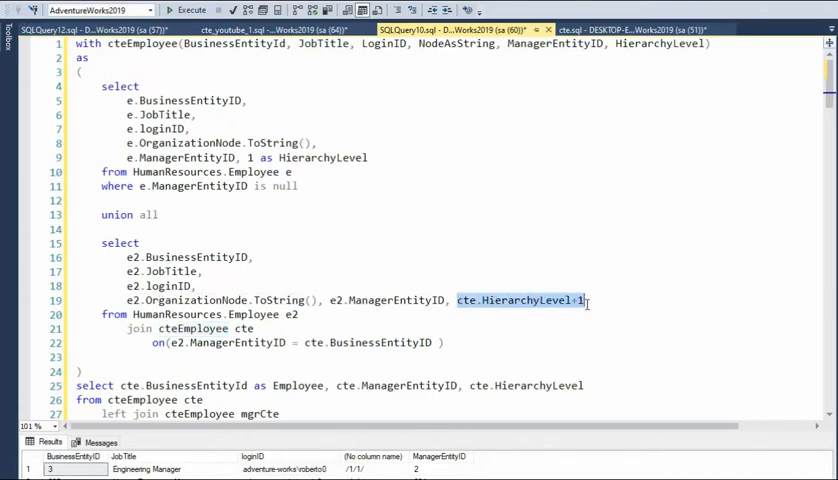
pyautogui.moveTo(591, 312)
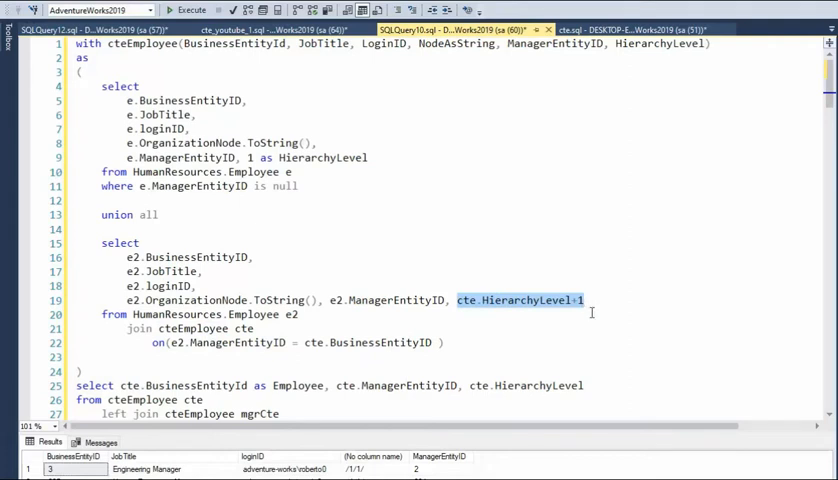
pyautogui.moveTo(809, 201)
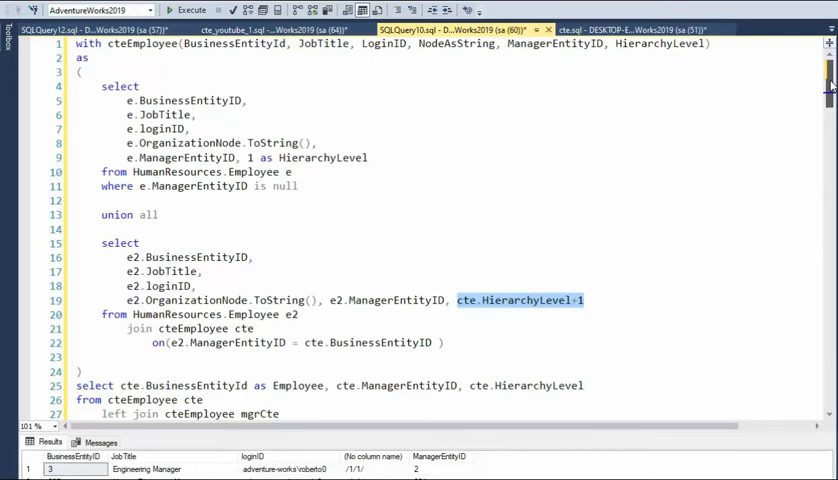
# Mark the level 3 note's businessEntityIDs and highlight the level 4 SELECT with its 15-ID IN list.
pyautogui.scroll(-3)
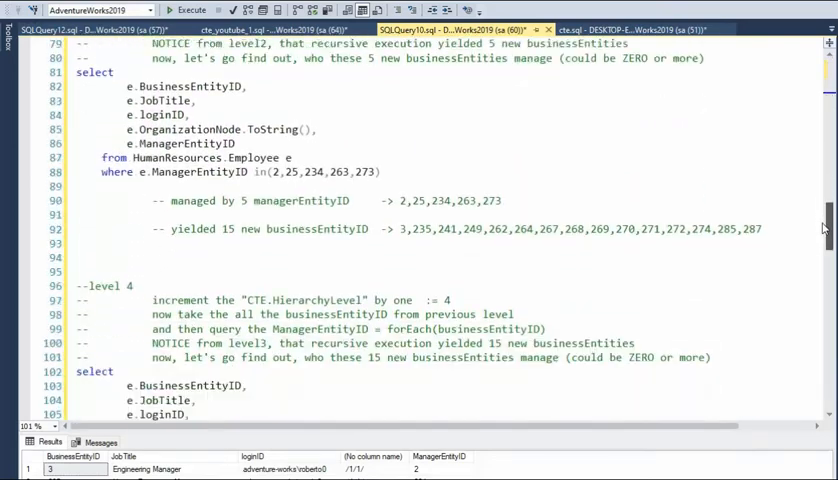
pyautogui.scroll(-3)
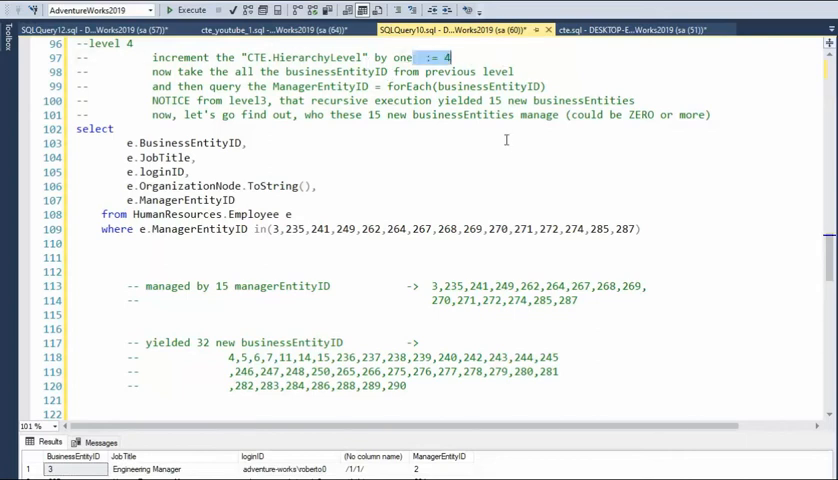
pyautogui.moveTo(423, 190)
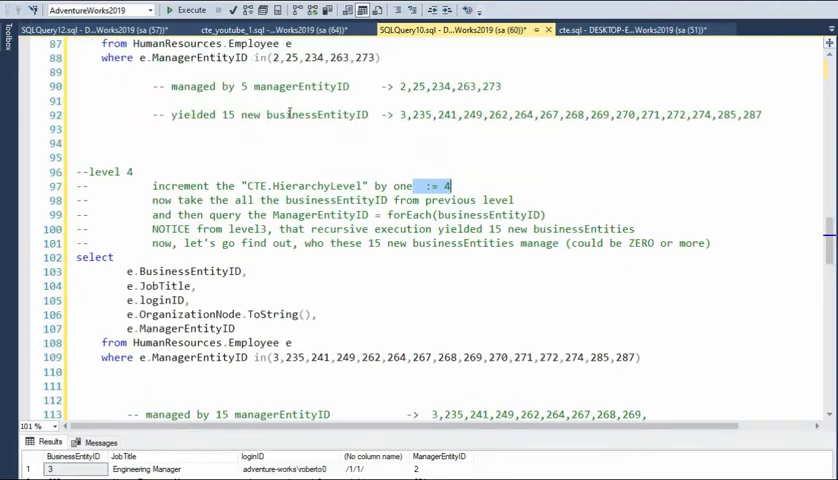
pyautogui.doubleClick(315, 114)
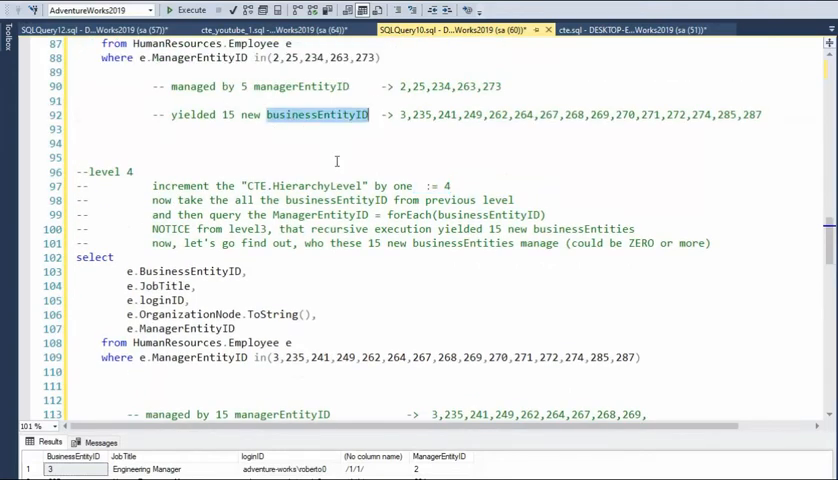
pyautogui.scroll(-3)
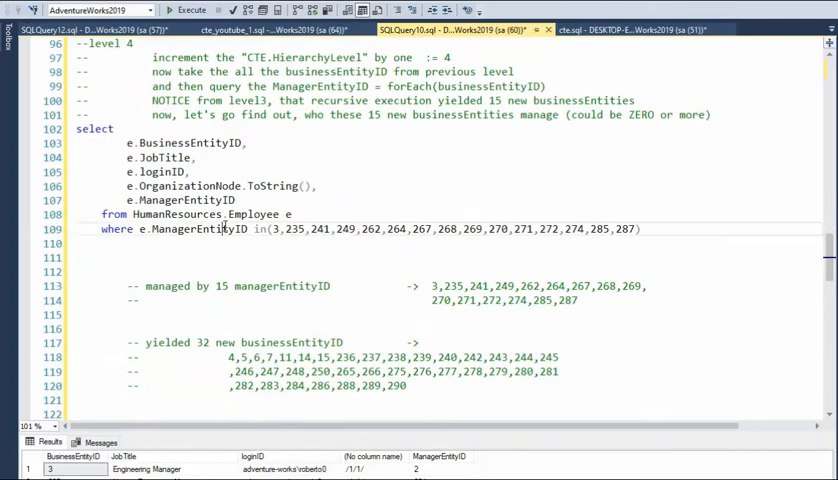
pyautogui.doubleClick(197, 228)
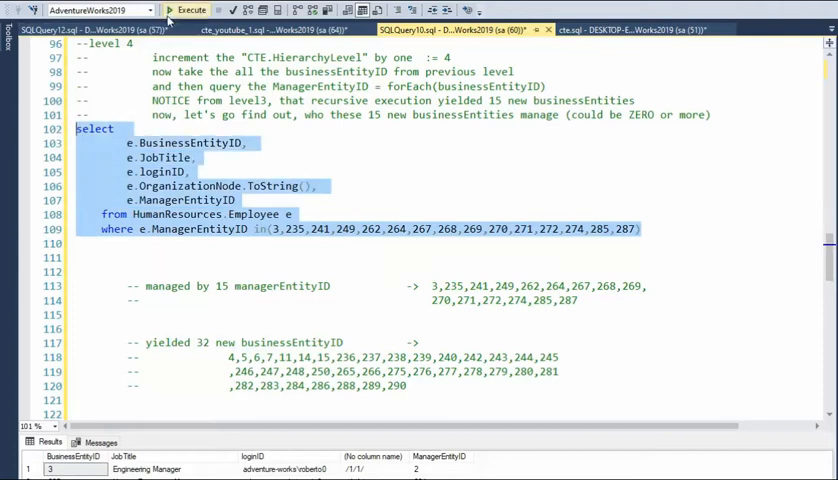
# Execute the level 4 query, returning employees starting with IDs 4, 5 and 6.
pyautogui.click(182, 12)
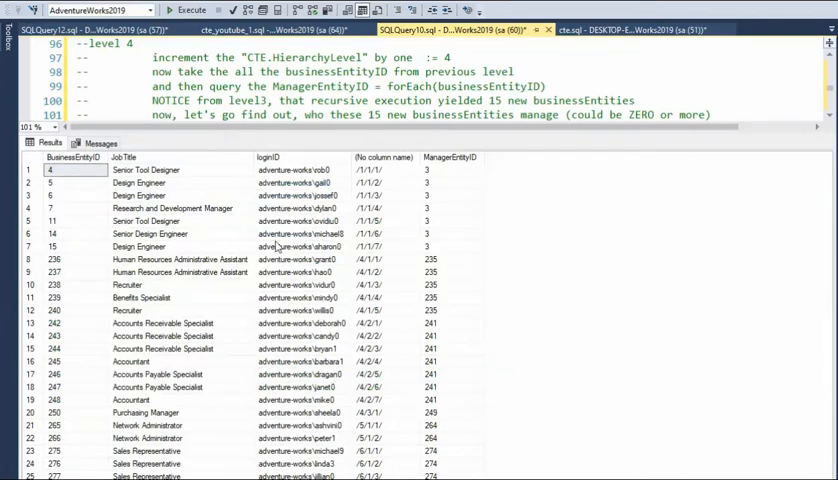
pyautogui.moveTo(250, 335)
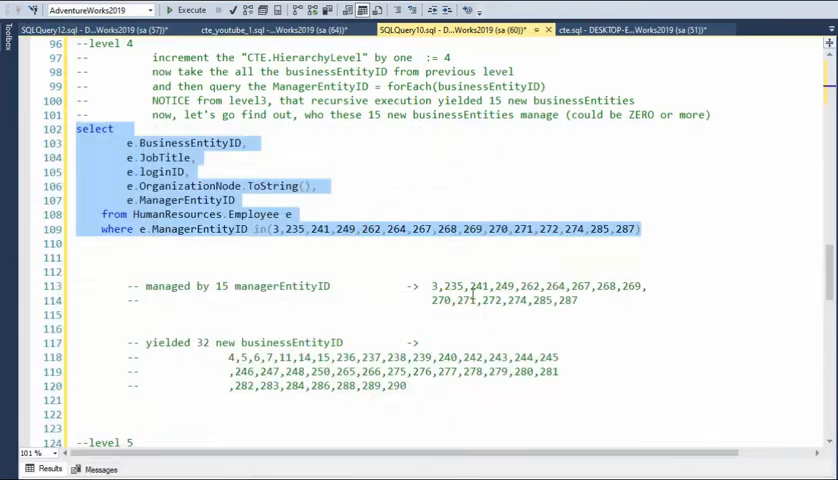
pyautogui.moveTo(280, 286)
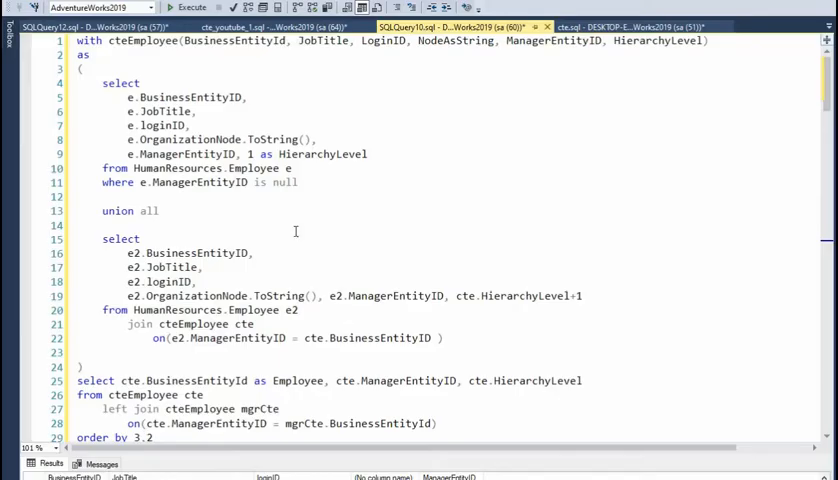
pyautogui.moveTo(513, 295)
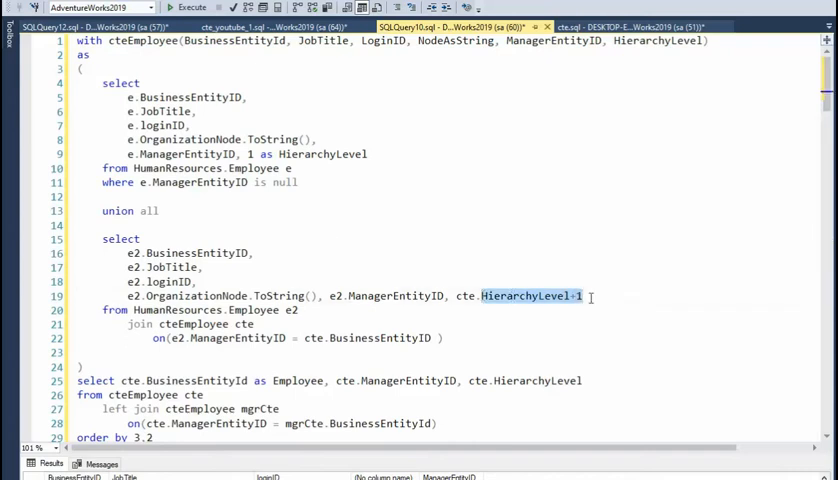
# Highlight HierarchyLevel+1 and both cteEmployee references in the recursive CTE definition.
pyautogui.doubleClick(192, 324)
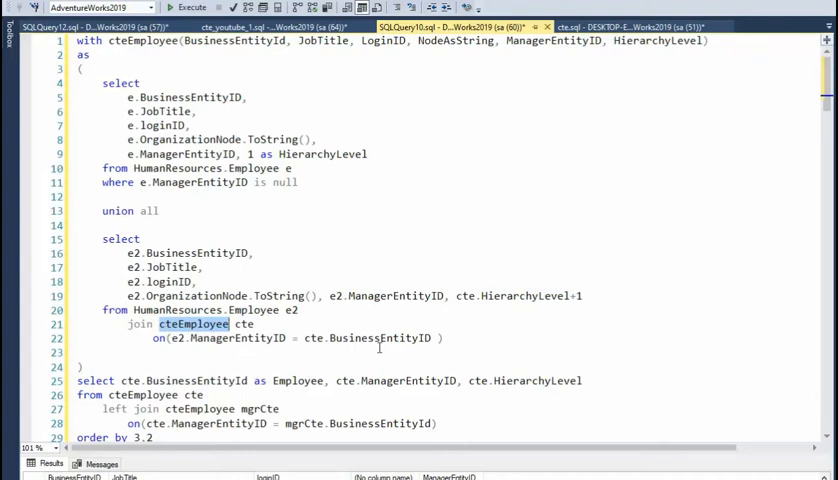
pyautogui.doubleClick(380, 338)
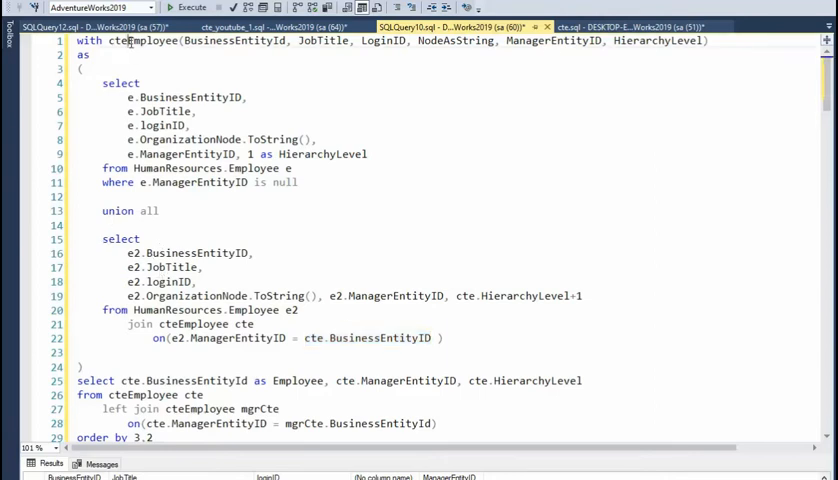
pyautogui.doubleClick(140, 40)
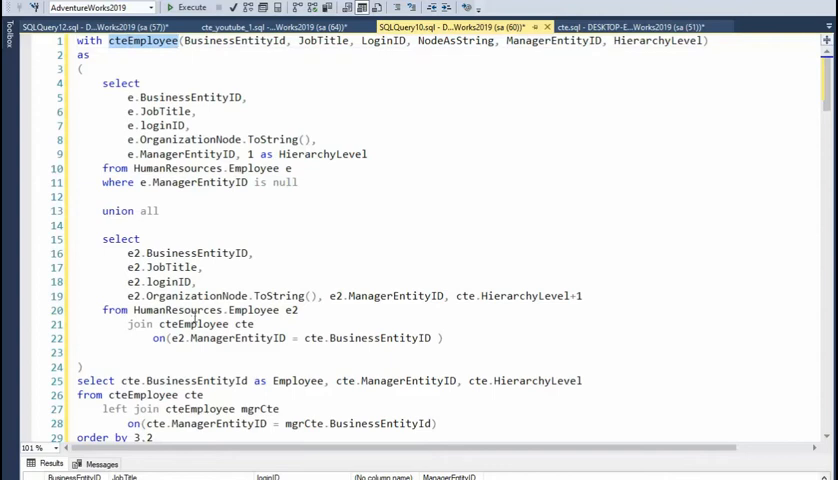
pyautogui.scroll(-3)
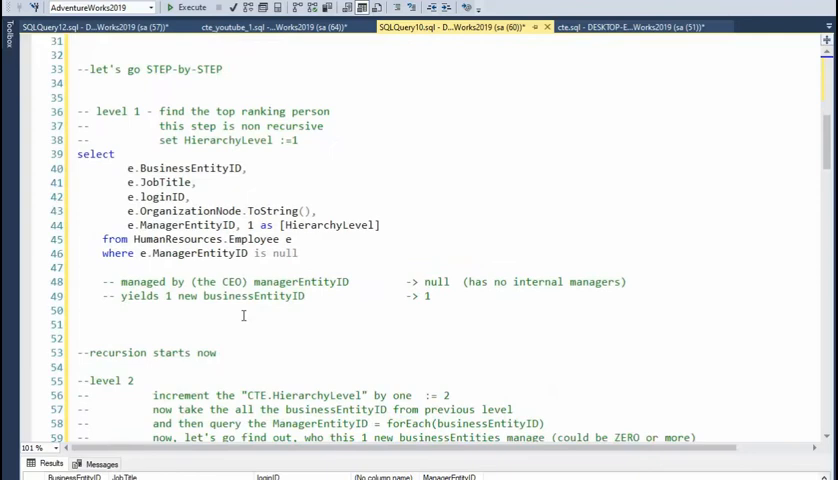
# Highlight the level 5 ID lists and select the level 5 SELECT filtering on 32 level-4 IDs.
pyautogui.scroll(-3)
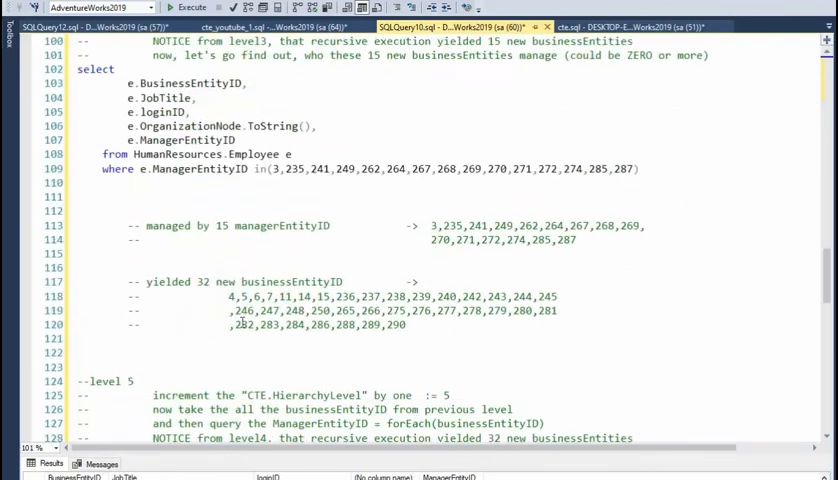
pyautogui.scroll(-3)
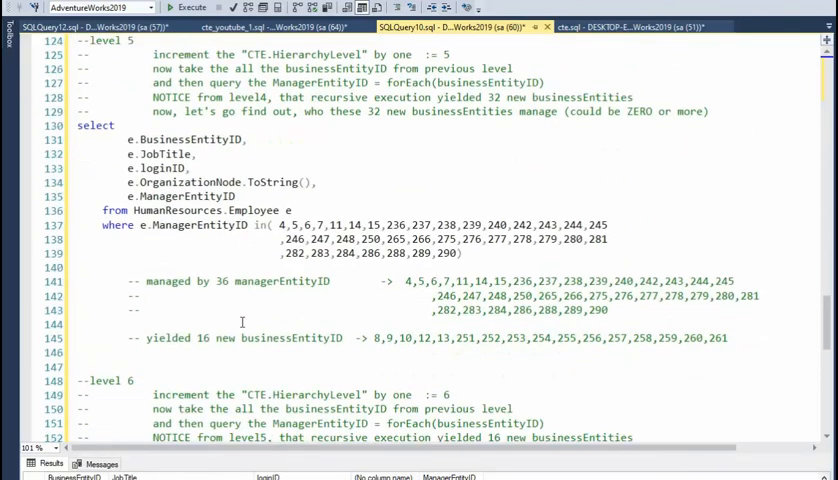
pyautogui.moveTo(512, 251)
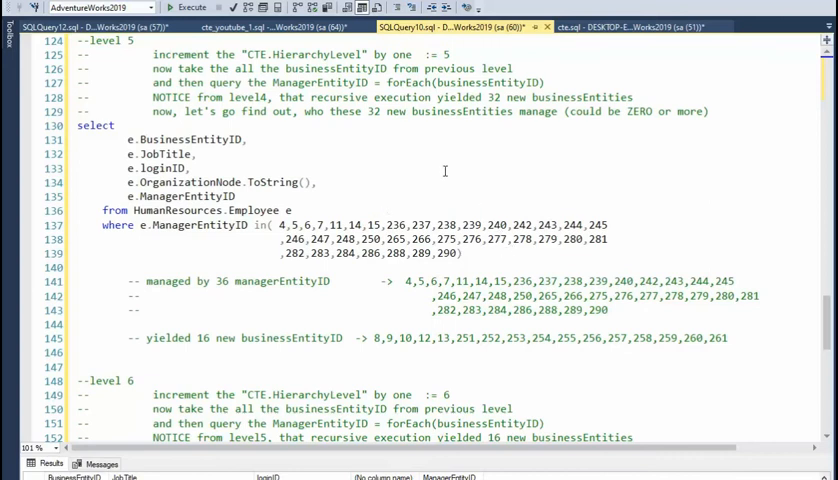
pyautogui.scroll(3)
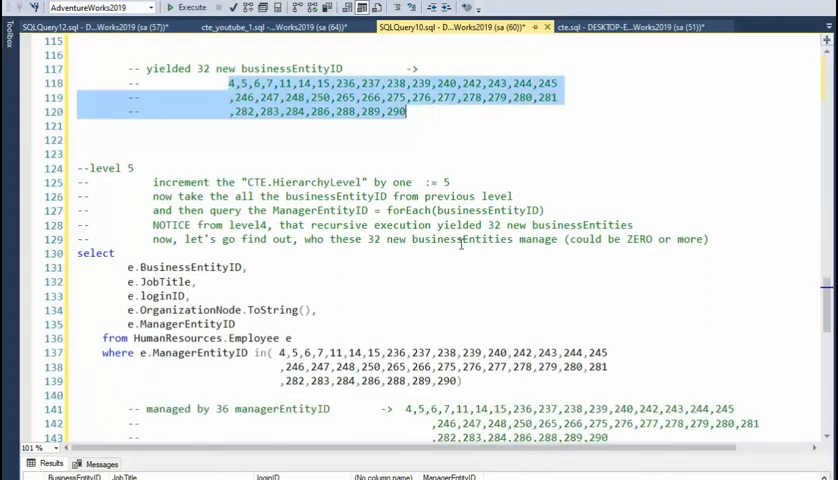
pyautogui.scroll(-3)
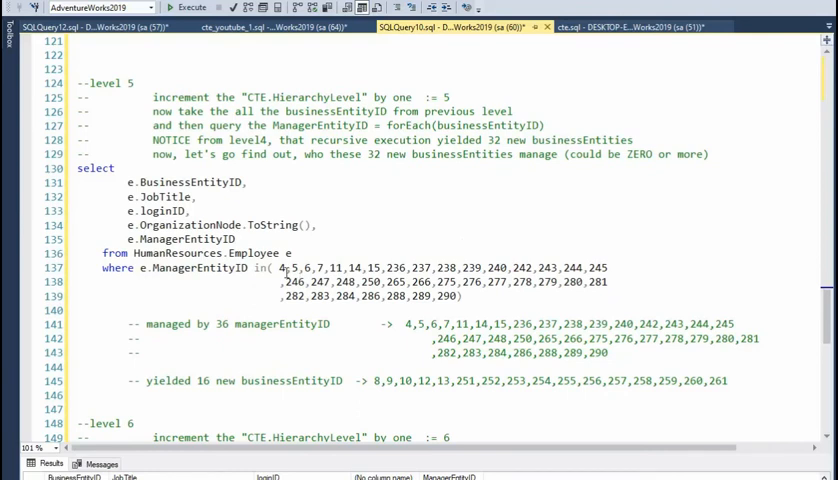
pyautogui.moveTo(281, 268); pyautogui.dragTo(455, 296)
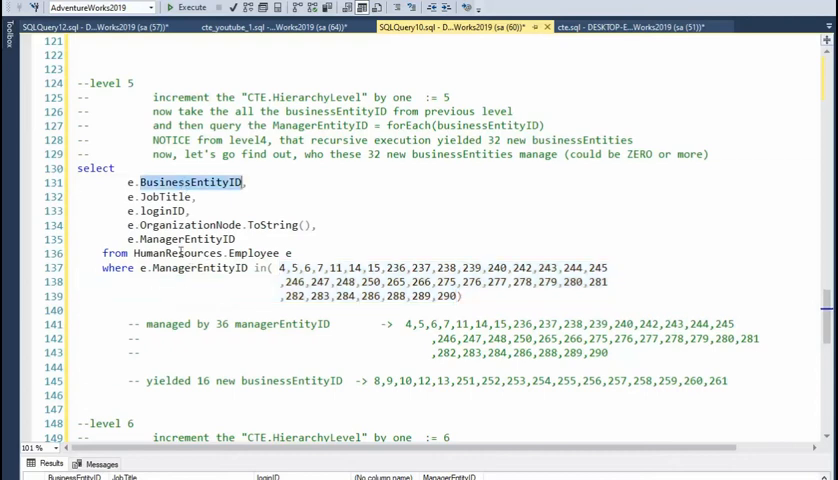
pyautogui.moveTo(228, 319)
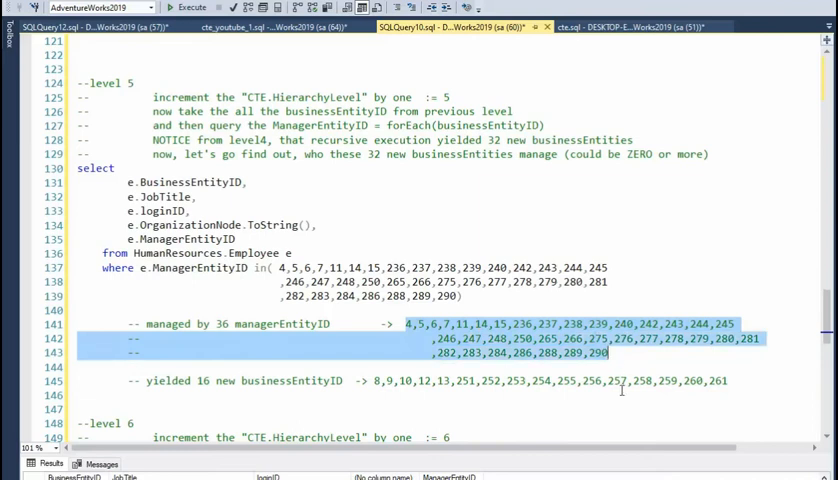
pyautogui.click(450, 295)
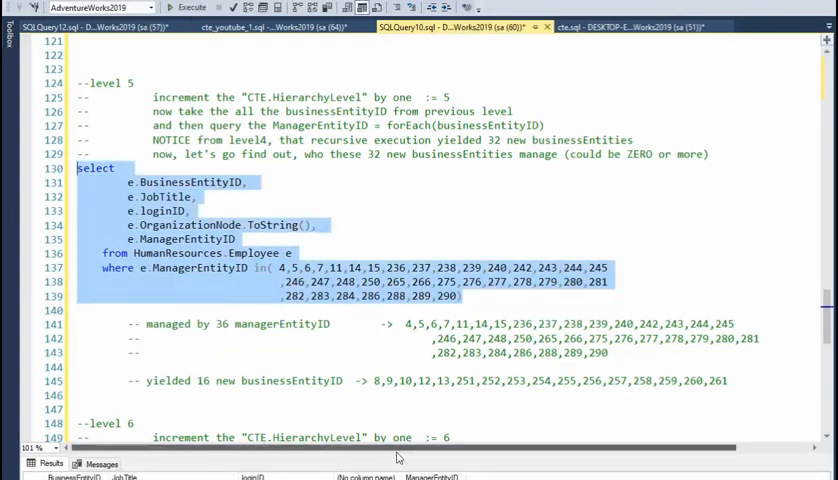
# Execute the level 5 query, returning 16 employees with IDs 8–13 and 251–261.
pyautogui.click(177, 9)
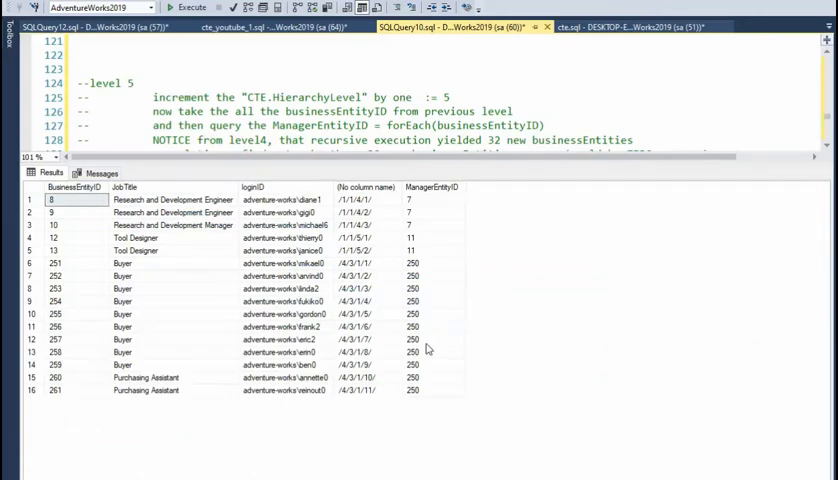
pyautogui.moveTo(425, 164)
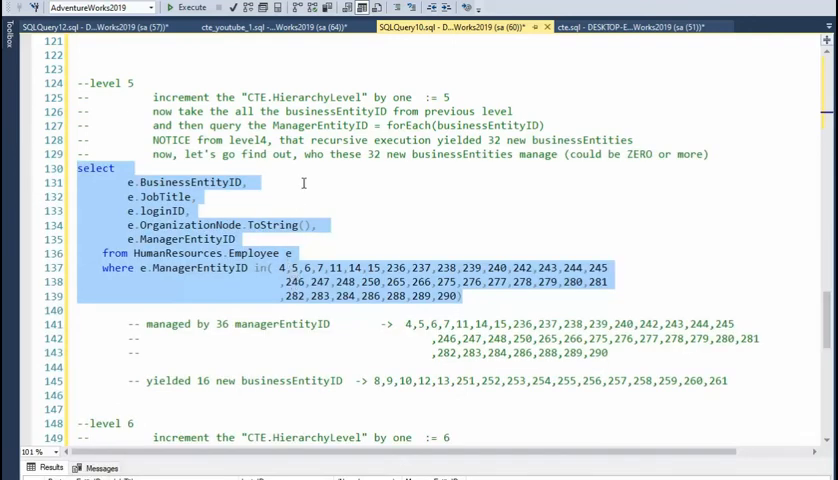
pyautogui.moveTo(340, 327)
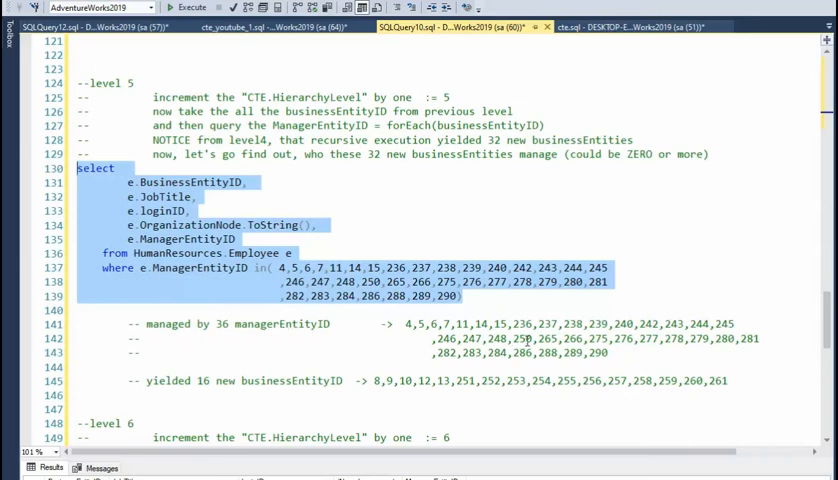
pyautogui.moveTo(430, 381)
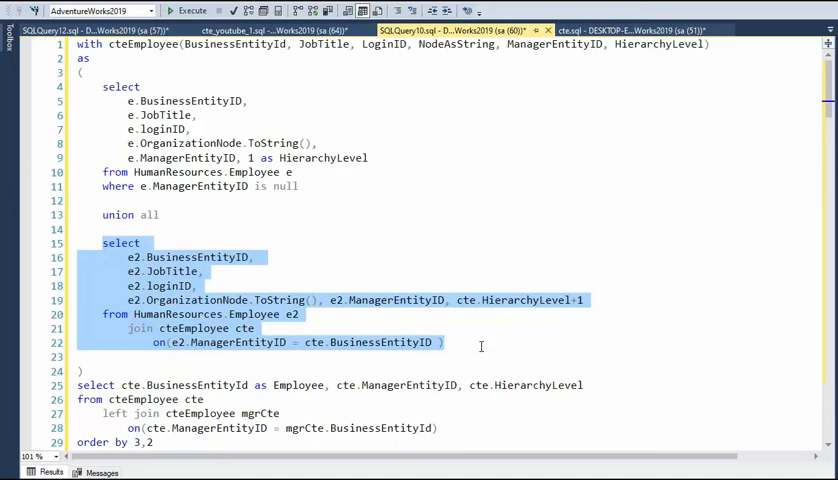
# Highlight the 16 level-5 IDs and run the level 6 query, which returns no rows.
pyautogui.scroll(-3)
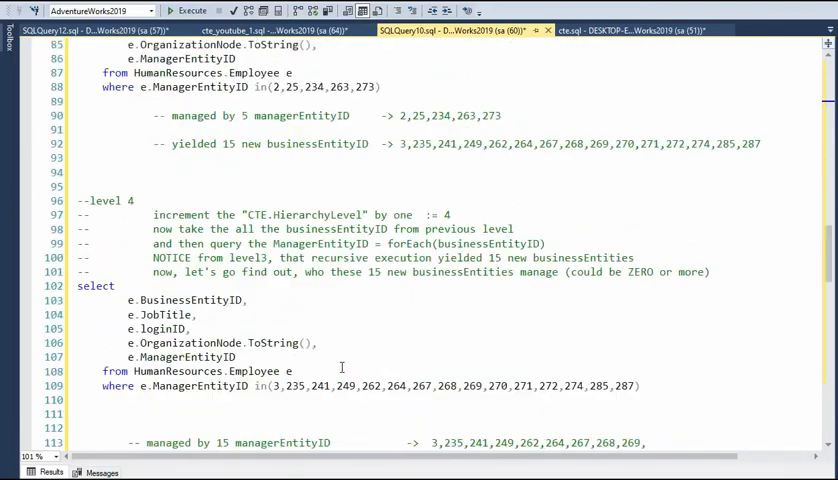
pyautogui.scroll(-3)
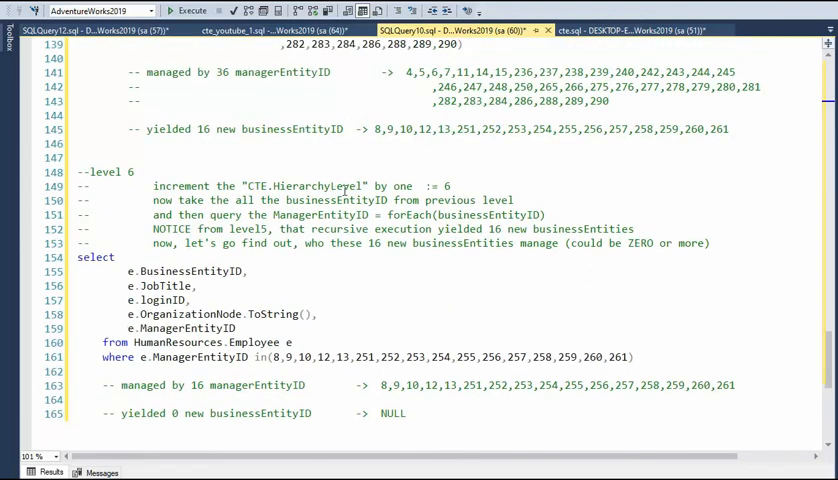
pyautogui.moveTo(375, 129); pyautogui.dragTo(730, 129)
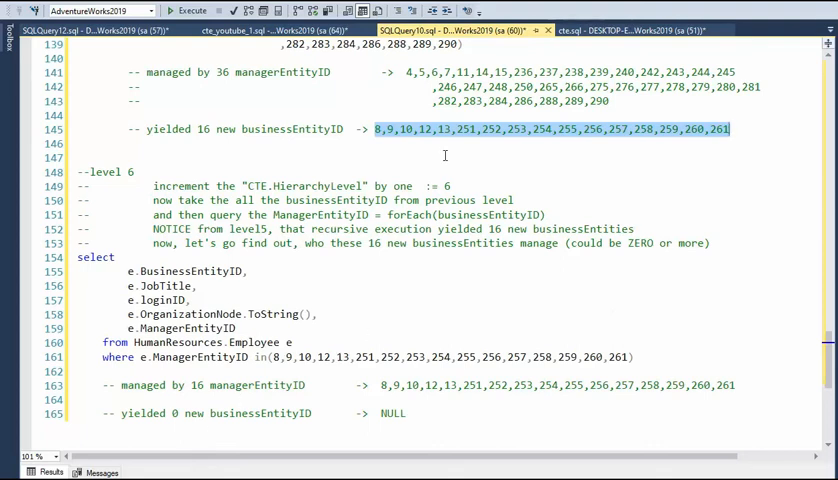
pyautogui.moveTo(476, 352)
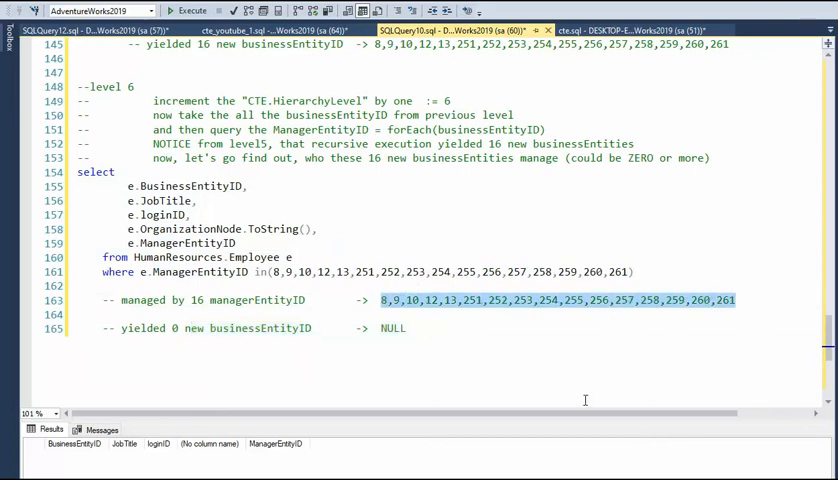
pyautogui.scroll(3)
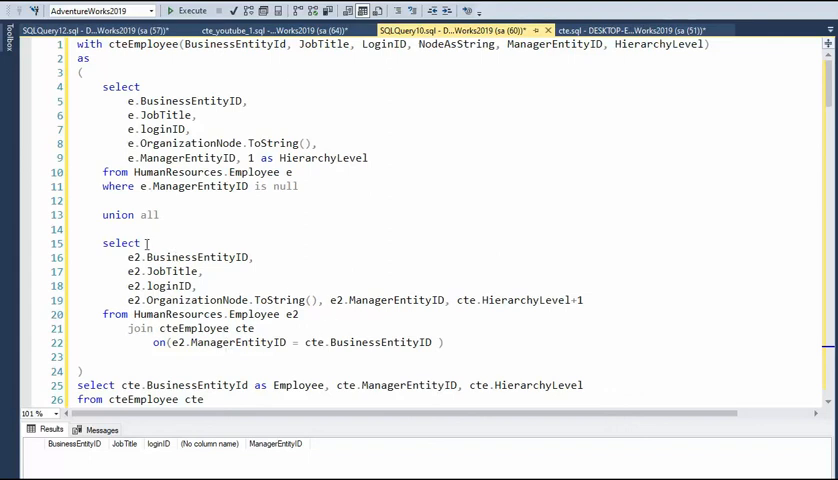
# Review the full recursive CTE from its UNION down to OPTION (MAXRECURSION 6).
pyautogui.doubleClick(117, 214)
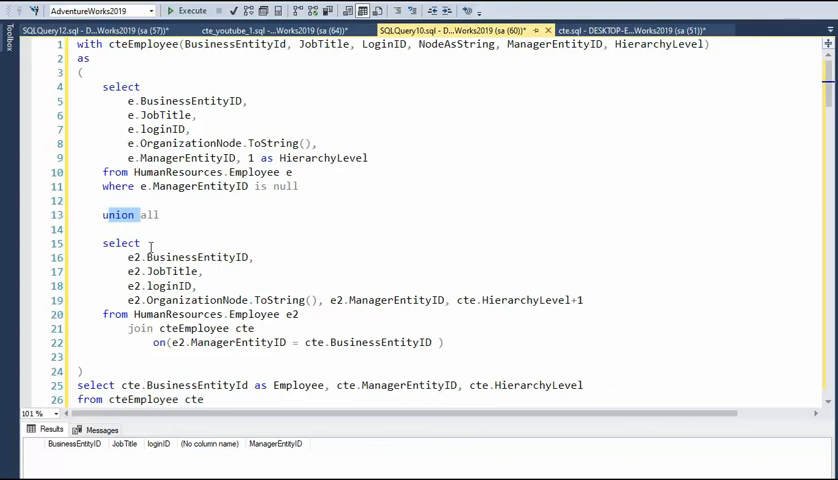
pyautogui.moveTo(150, 258)
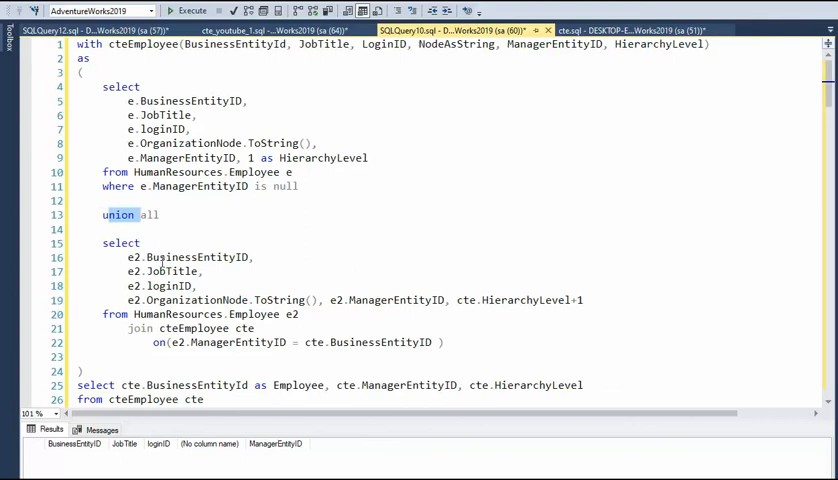
pyautogui.moveTo(172, 300)
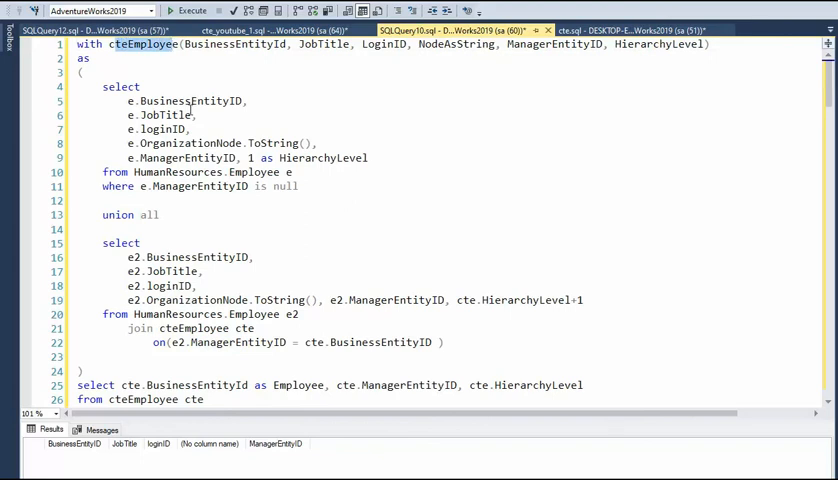
pyautogui.scroll(-3)
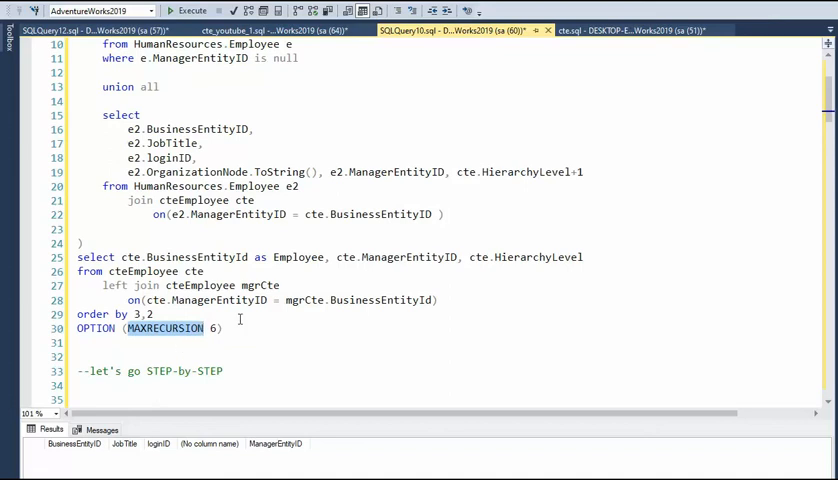
pyautogui.click(240, 327)
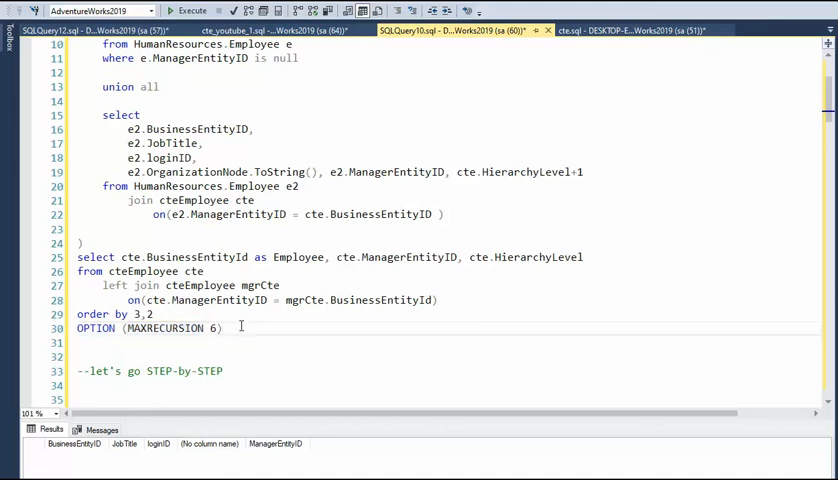